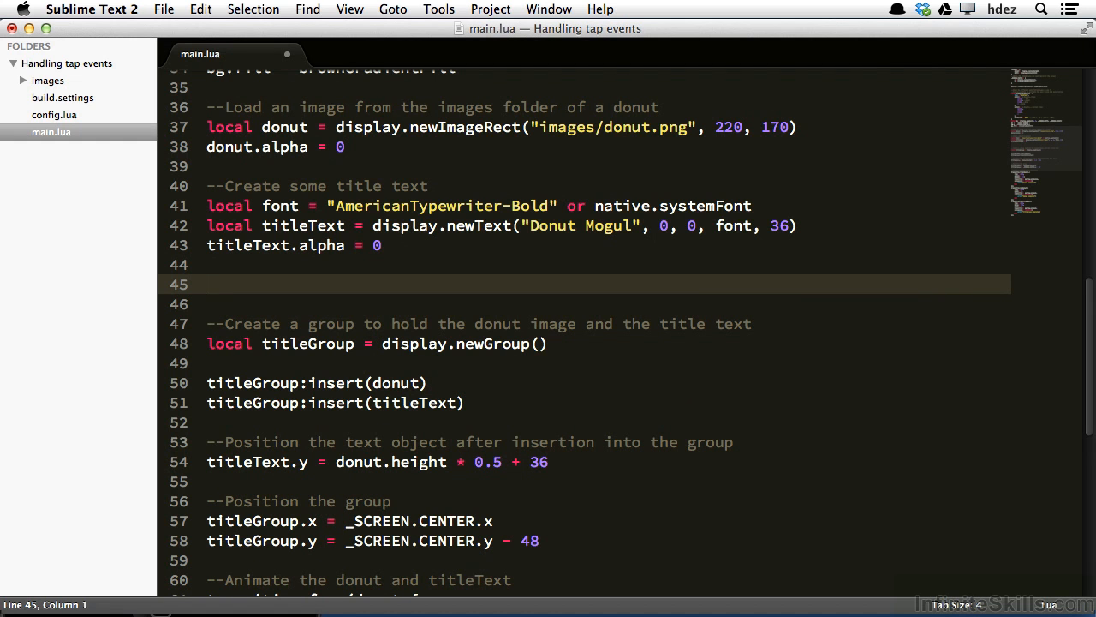
- Write local inventoryText = display.newText("Our donuts", 0, 0, font, 24) on line 45
type("loca")
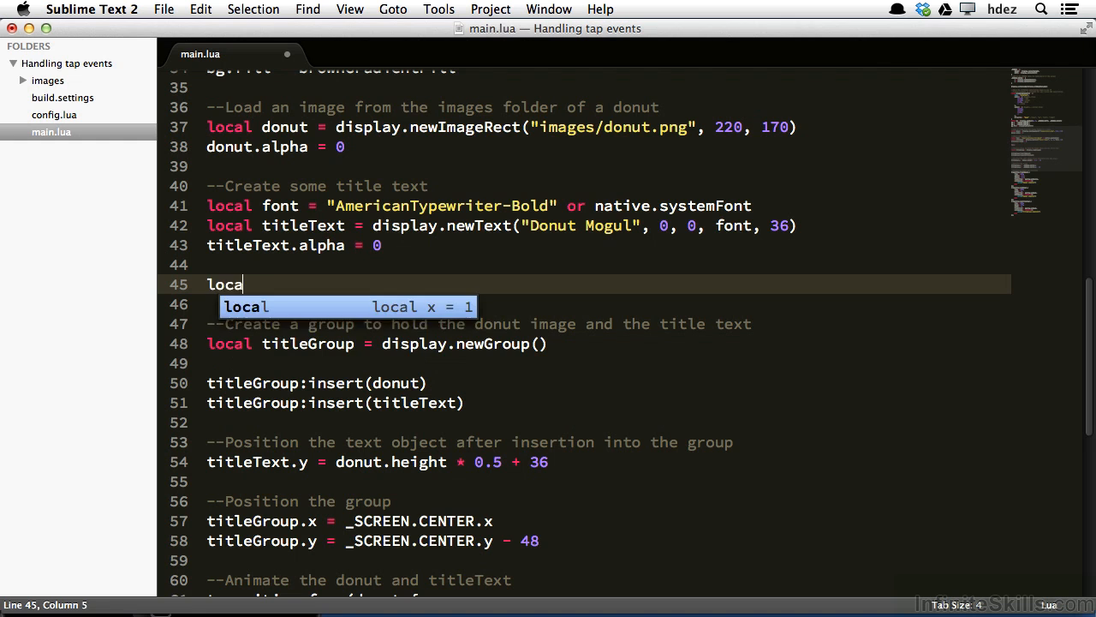
type("l inventoryText =")
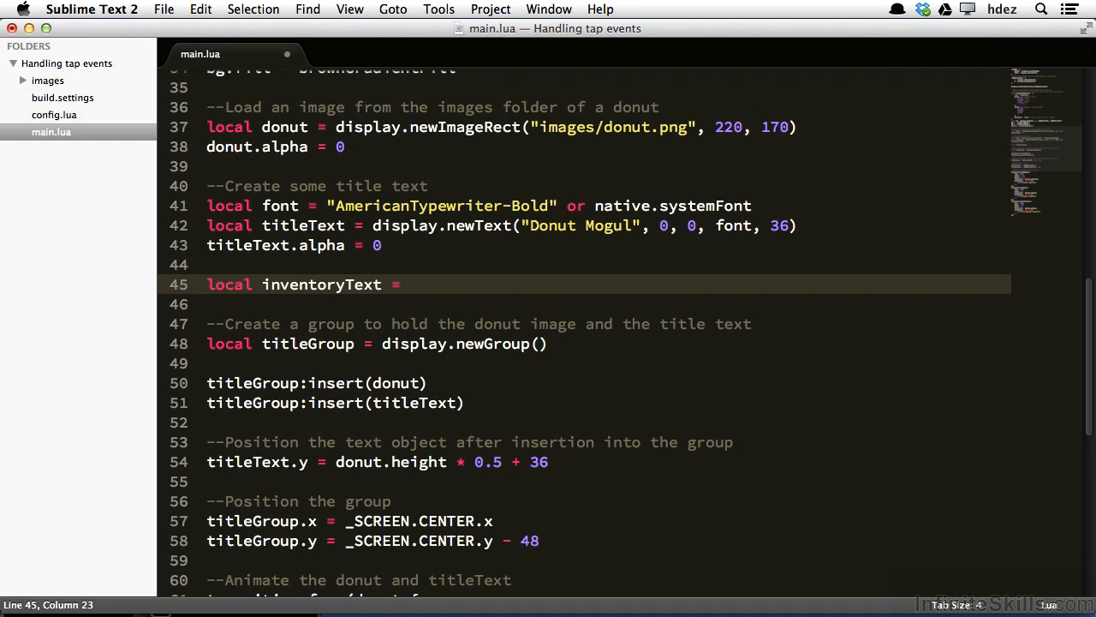
type("display.newText()")
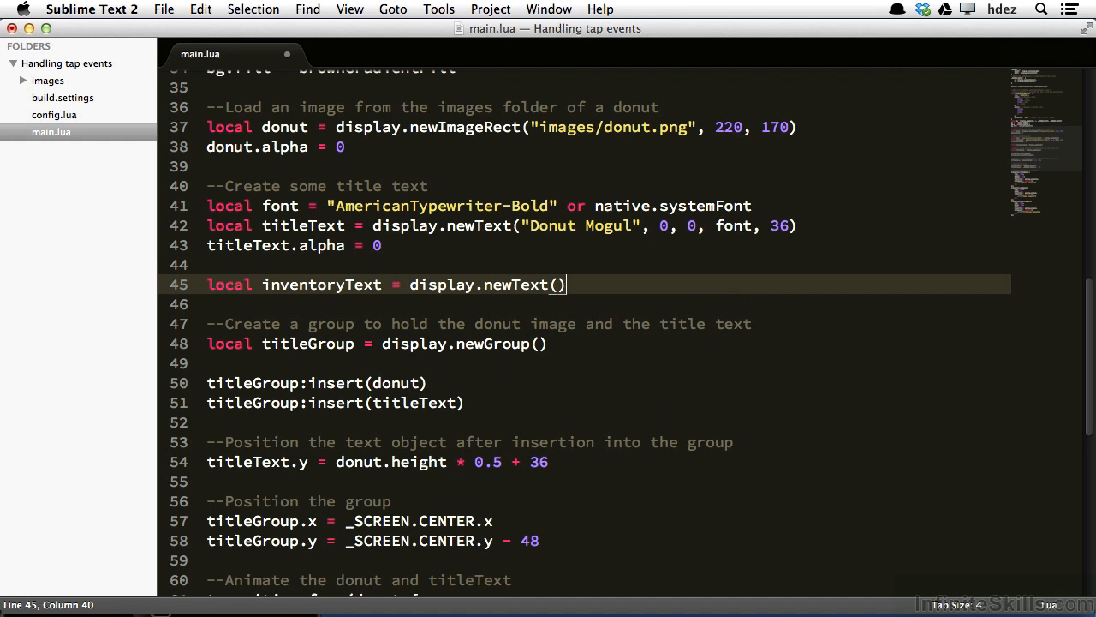
type("\"\"")
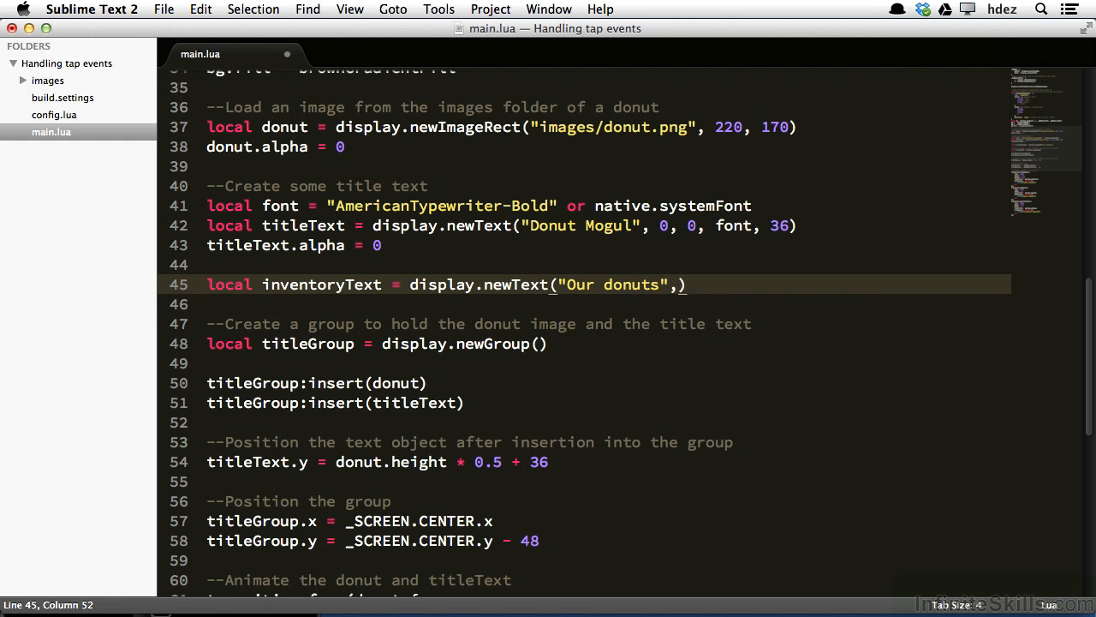
type("0, 0,")
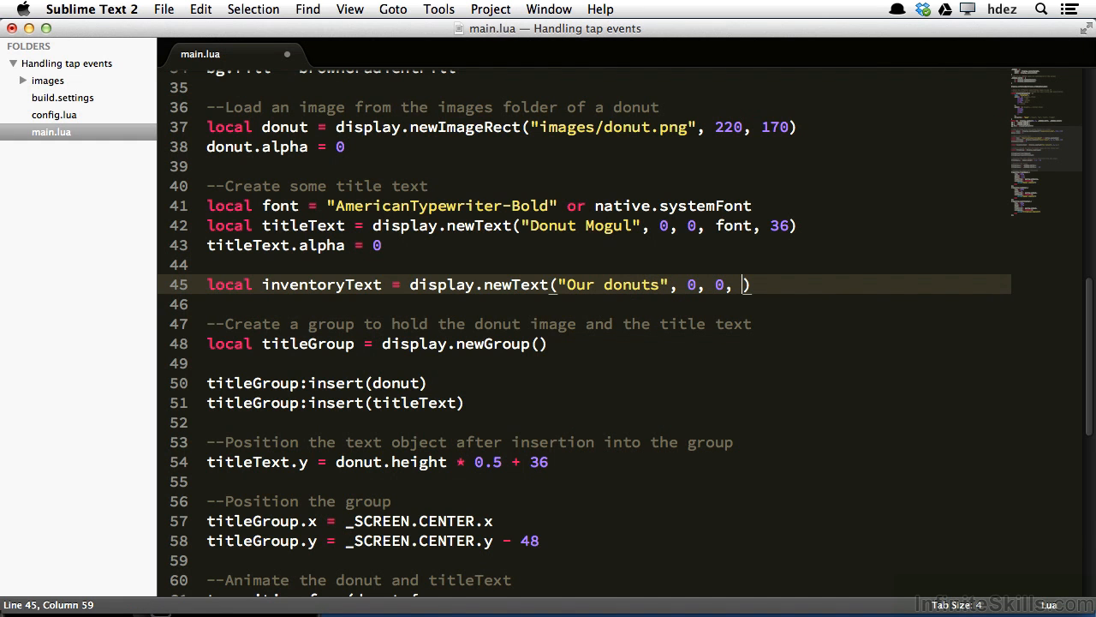
type("font")
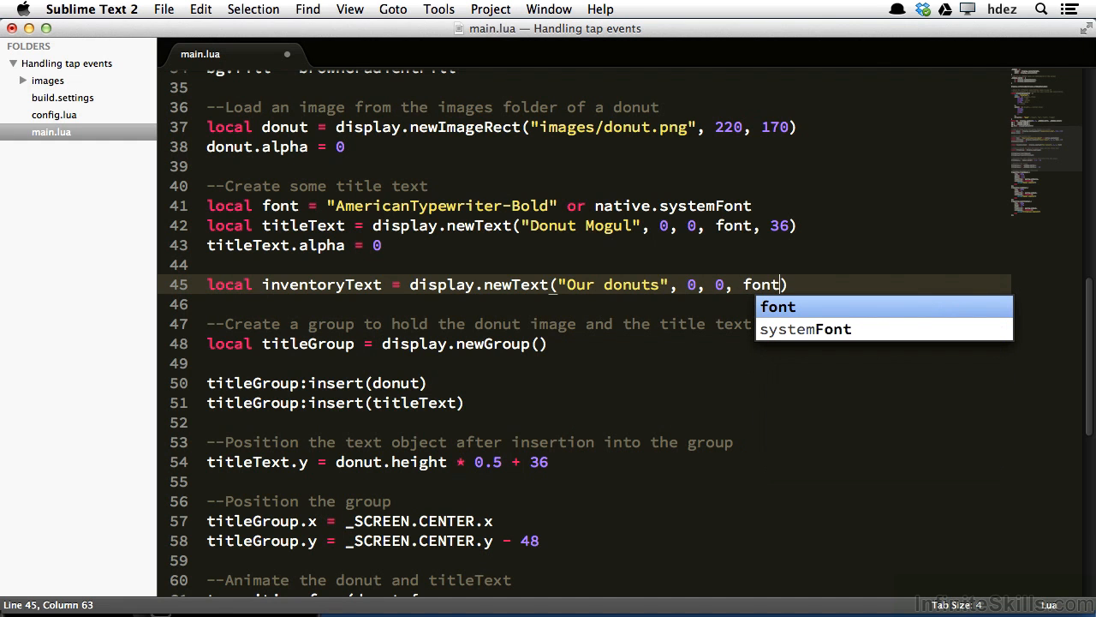
type(",")
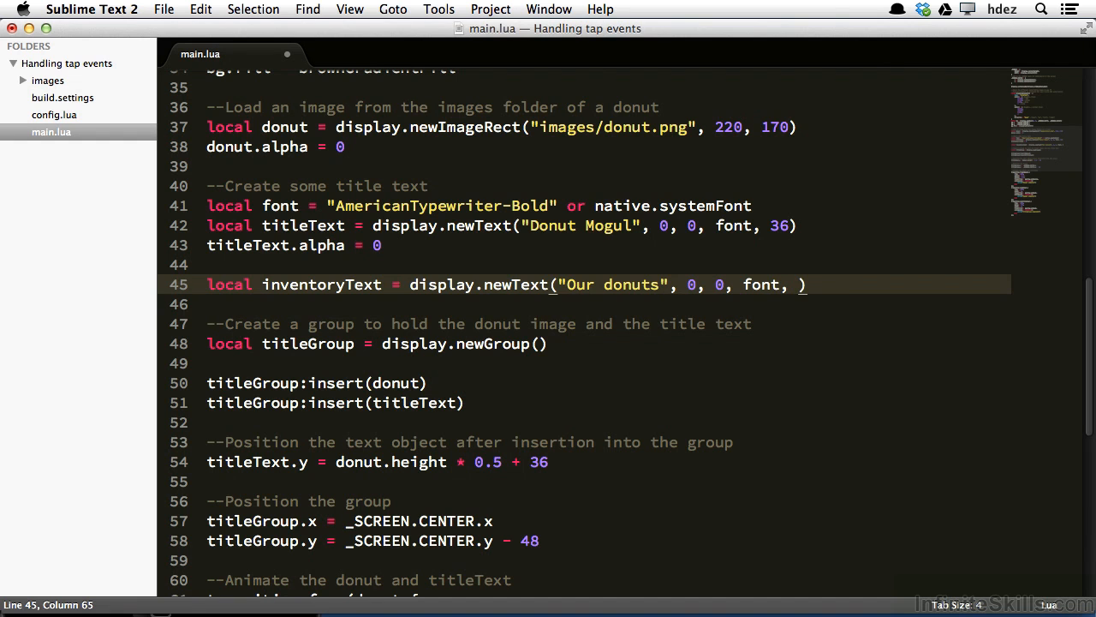
type("2")
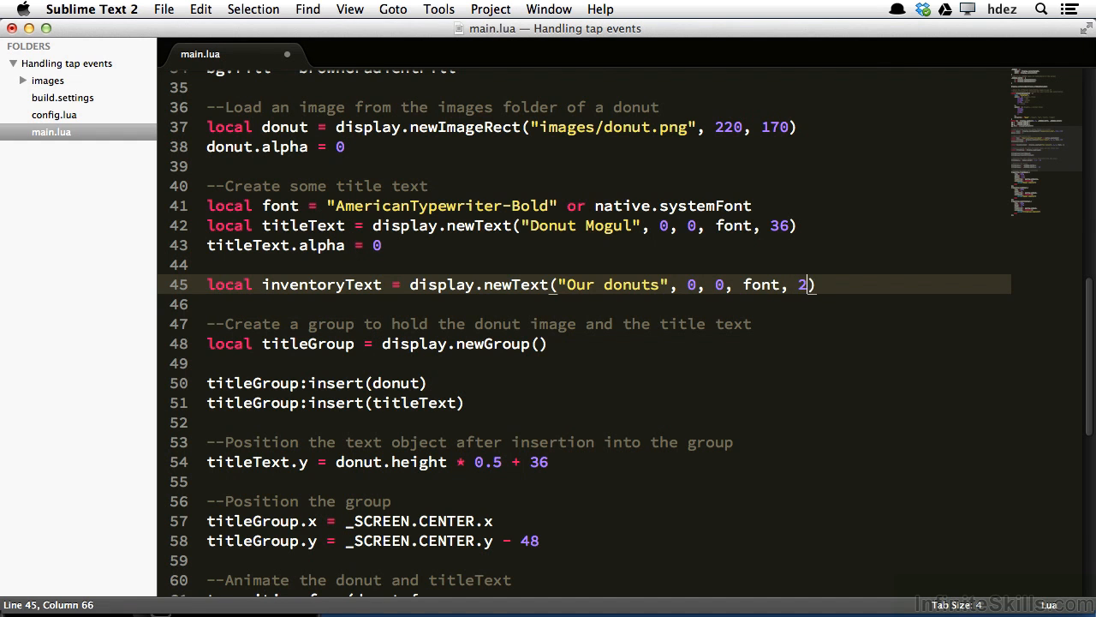
type("4")
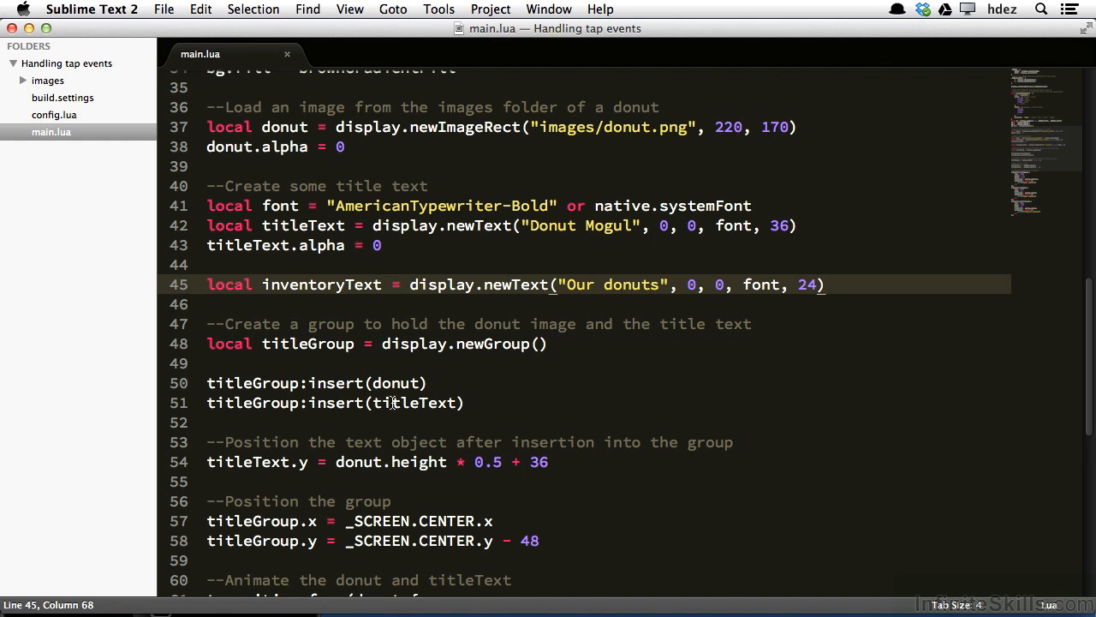
- Add titleGroup:insert(inventoryText) after the titleText insert and save main.lua
left_click(466, 403)
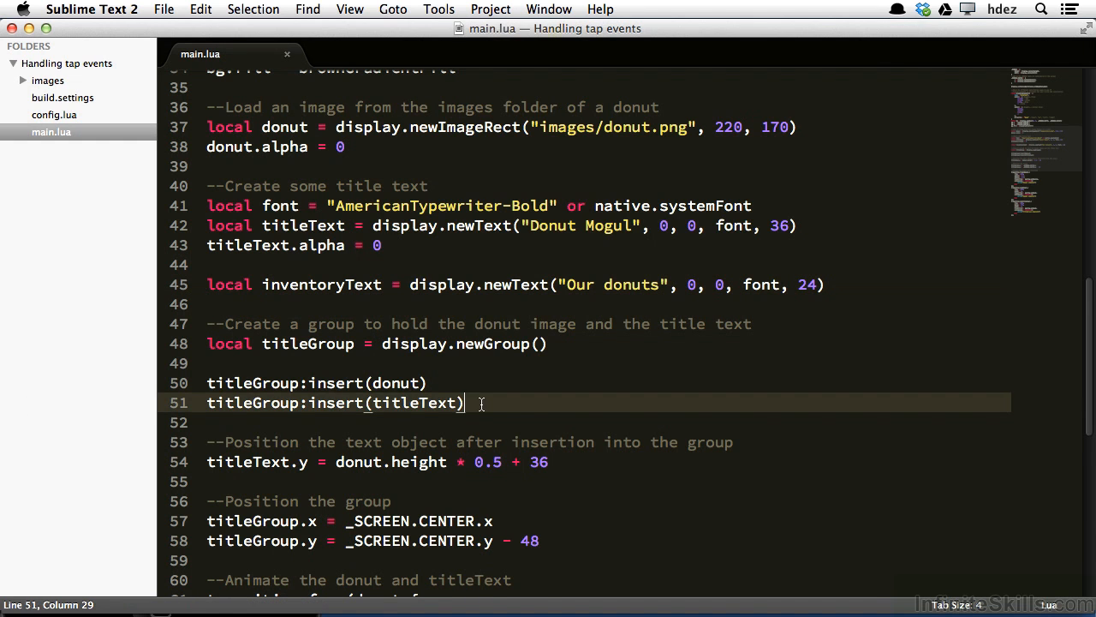
key("enter")
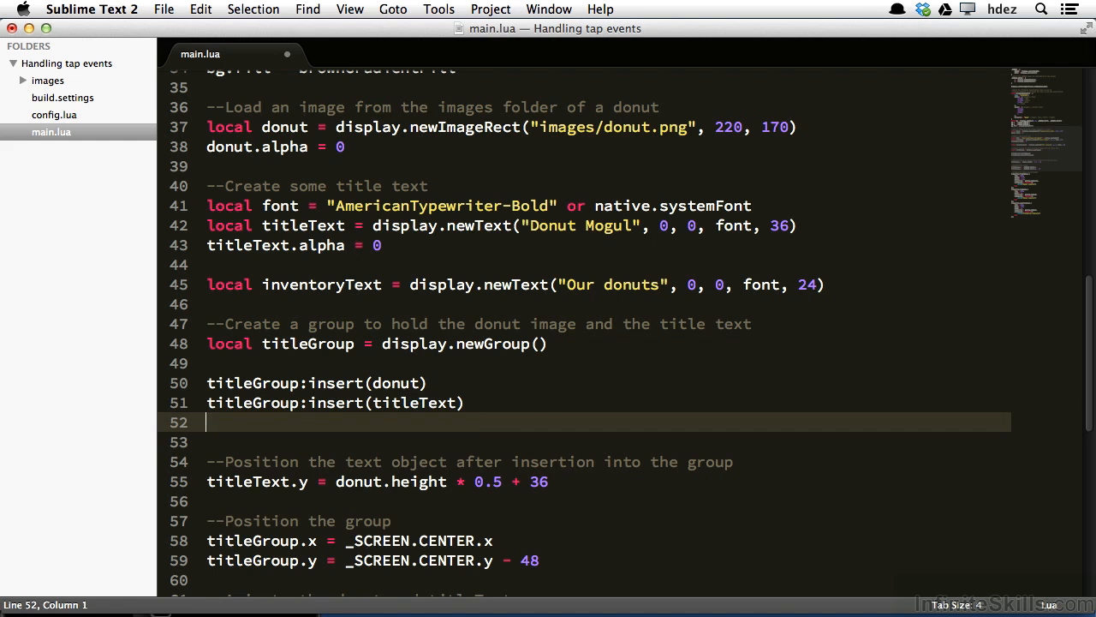
type("titleGroup:")
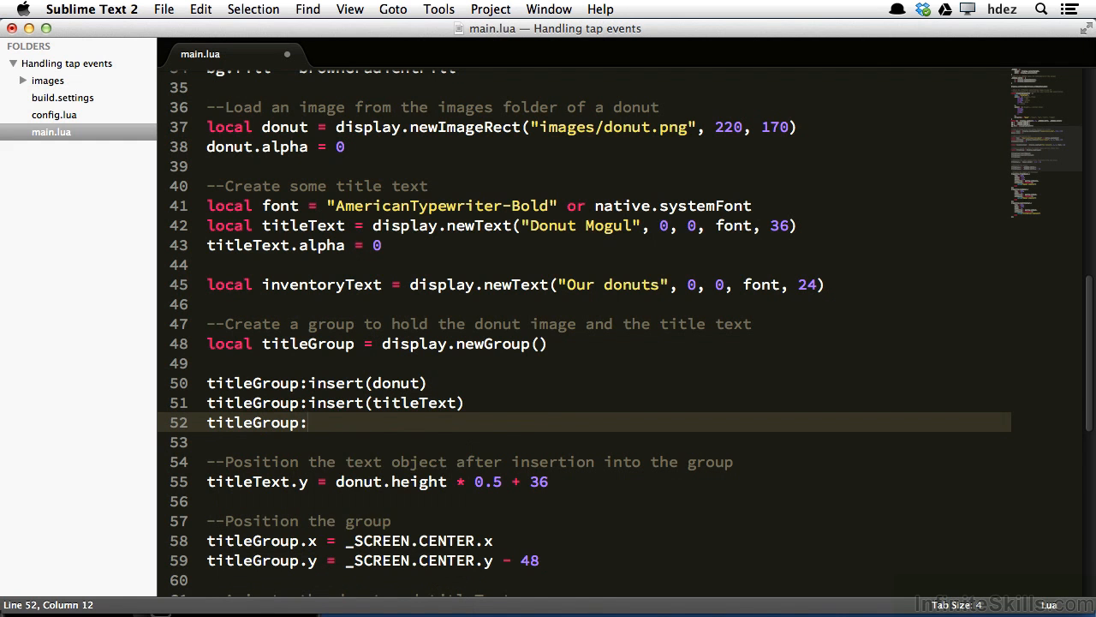
type("insert()")
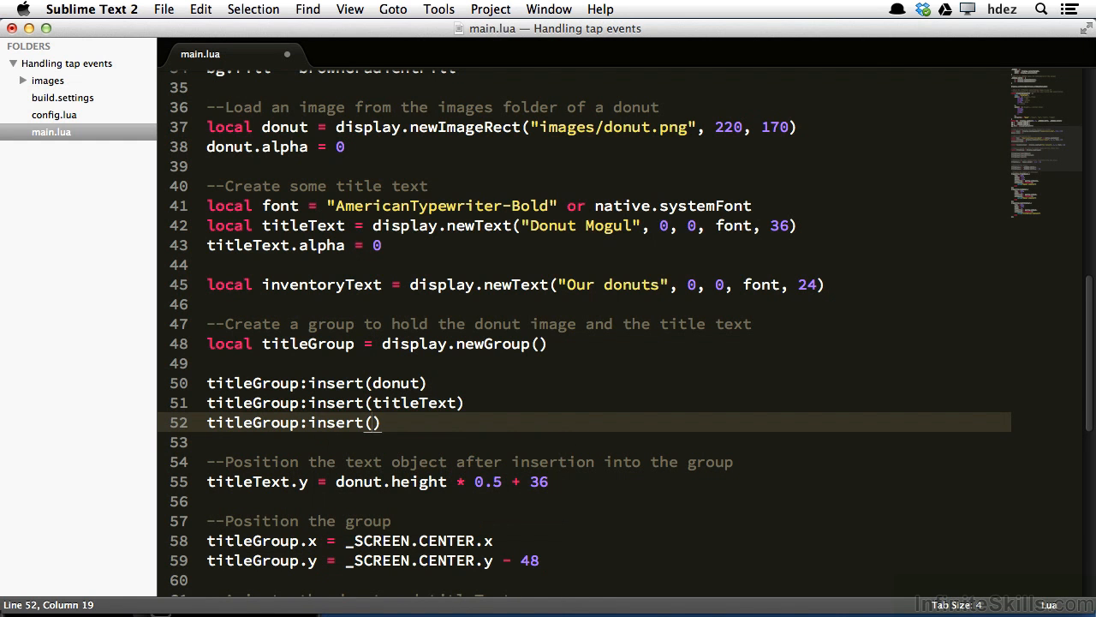
type("inventoryText")
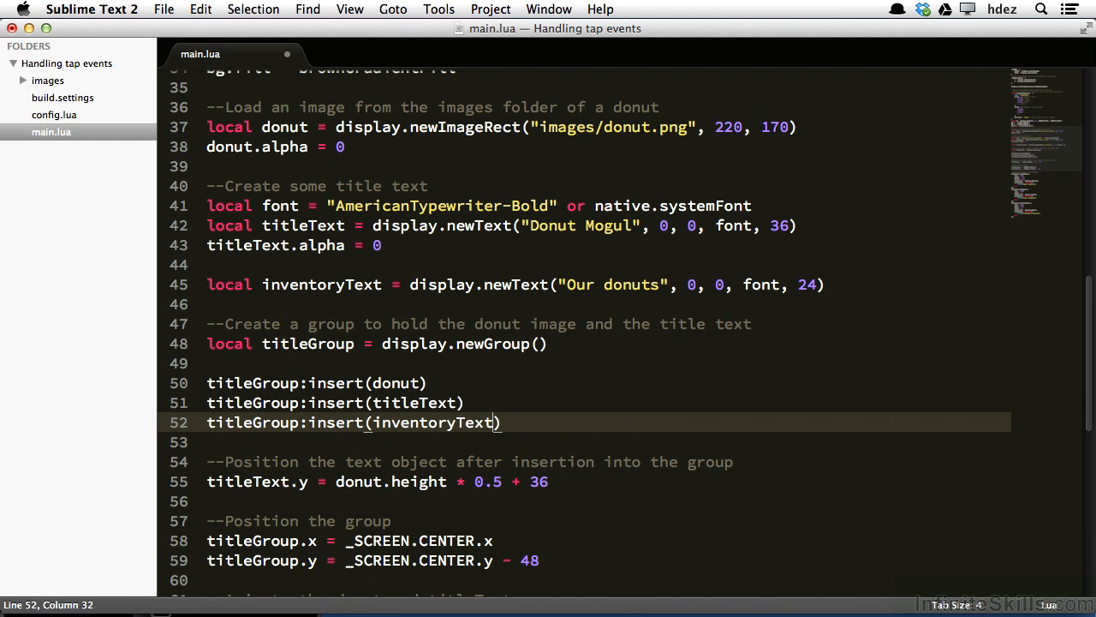
key("cmd+s")
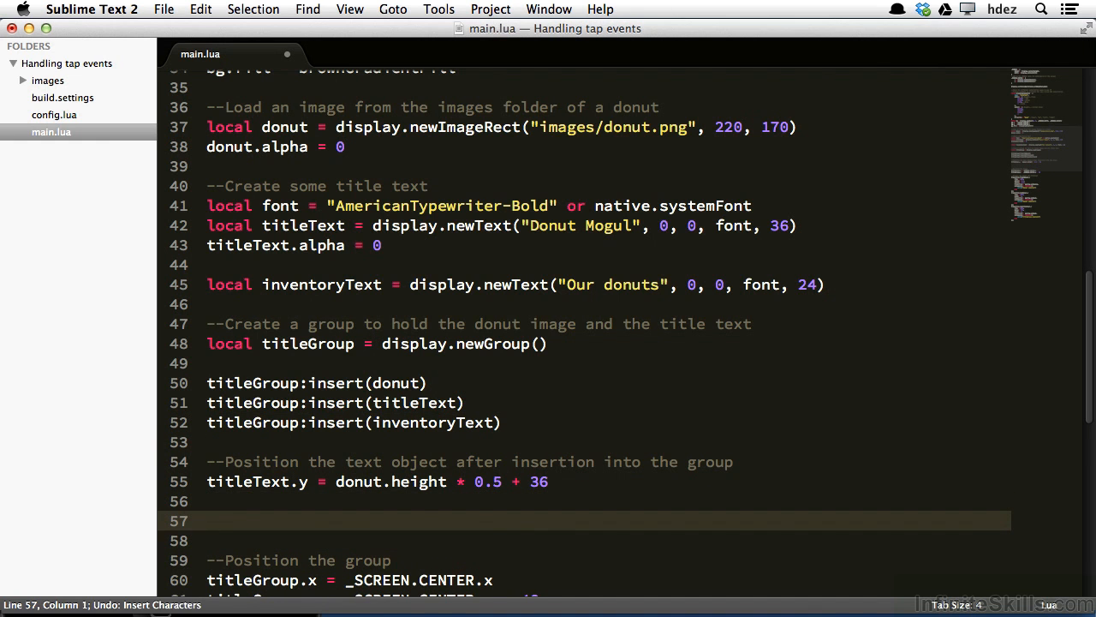
- Set inventoryText.y = titleText.y + inventoryText.height + 36 and save
type("inventoryText.")
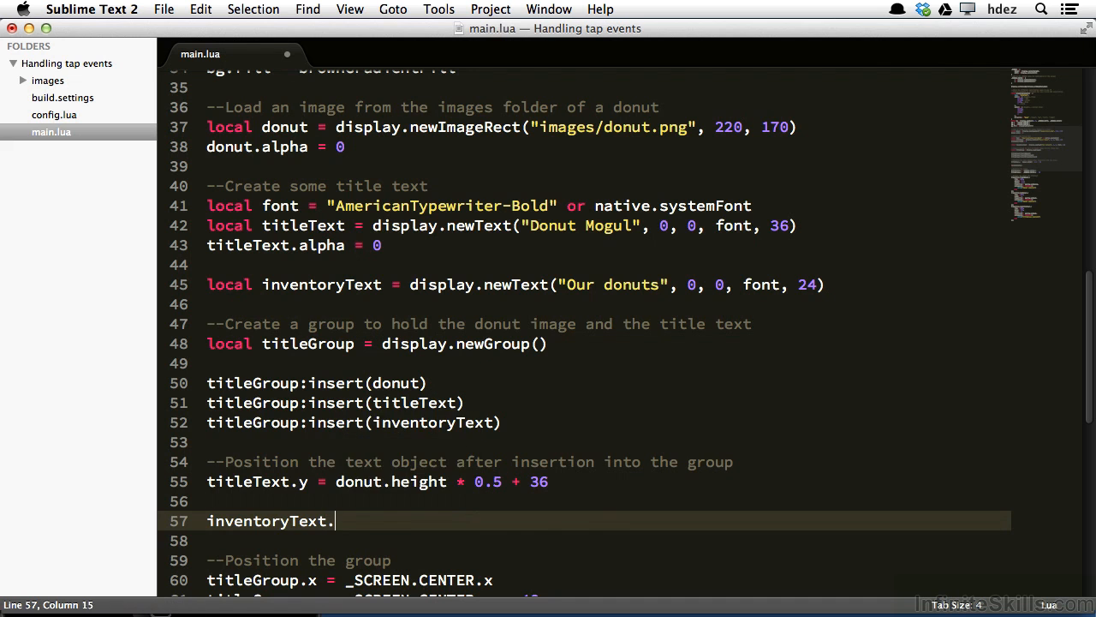
type("y = titleText.y +")
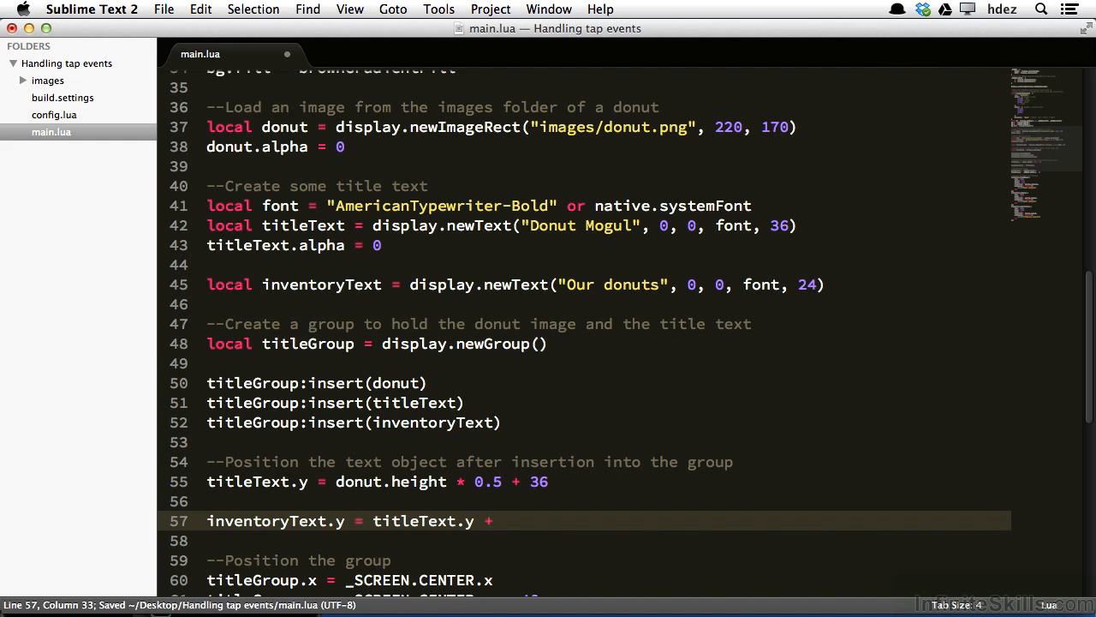
type("inventoryText.")
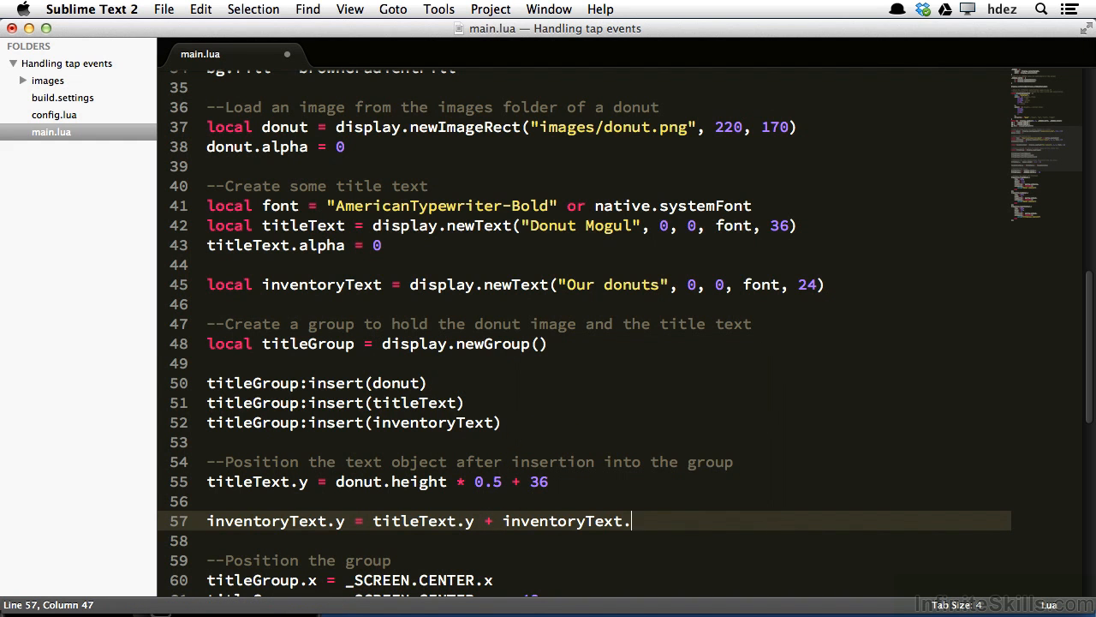
type("height + 36")
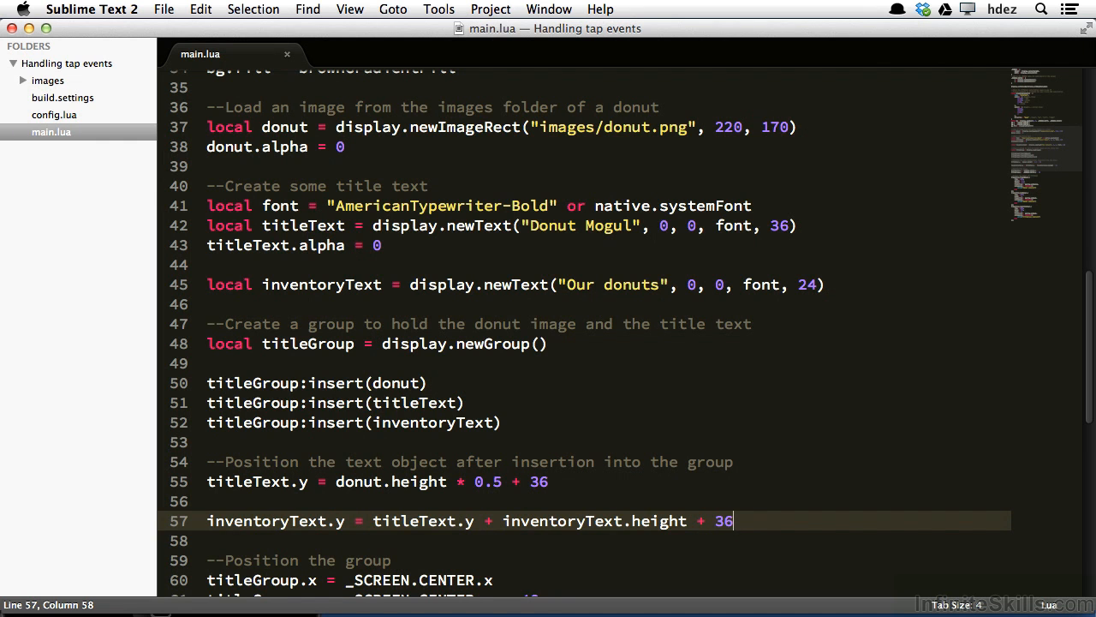
key("cmd+s")
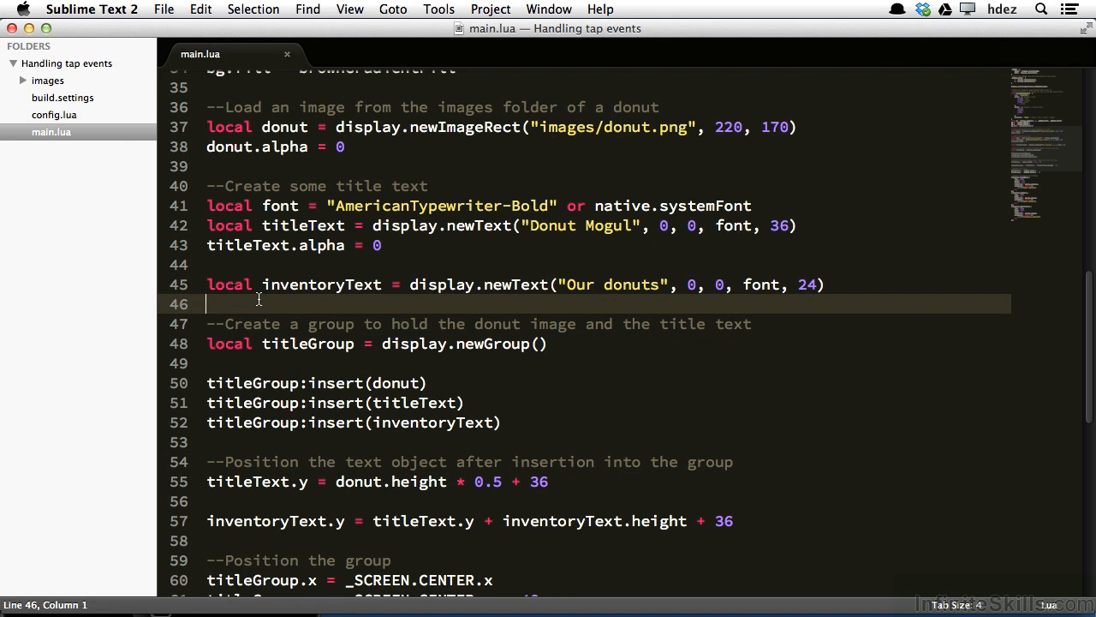
- Start inventoryText hidden with inventoryText.alpha = 0 on line 46
type("inventoryText.")
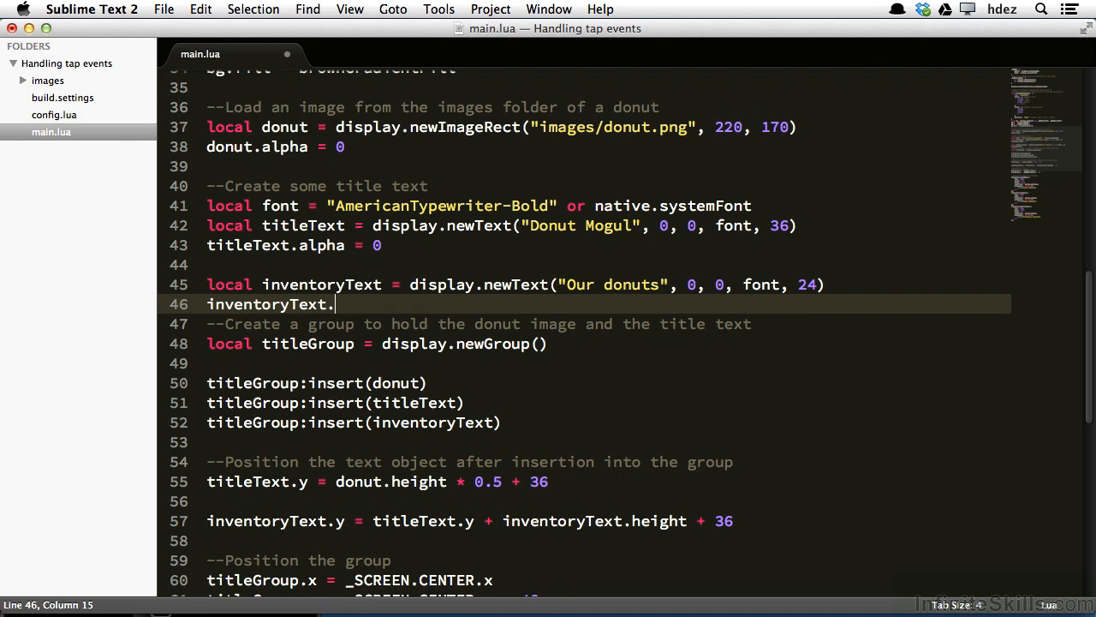
type("alpha = 0")
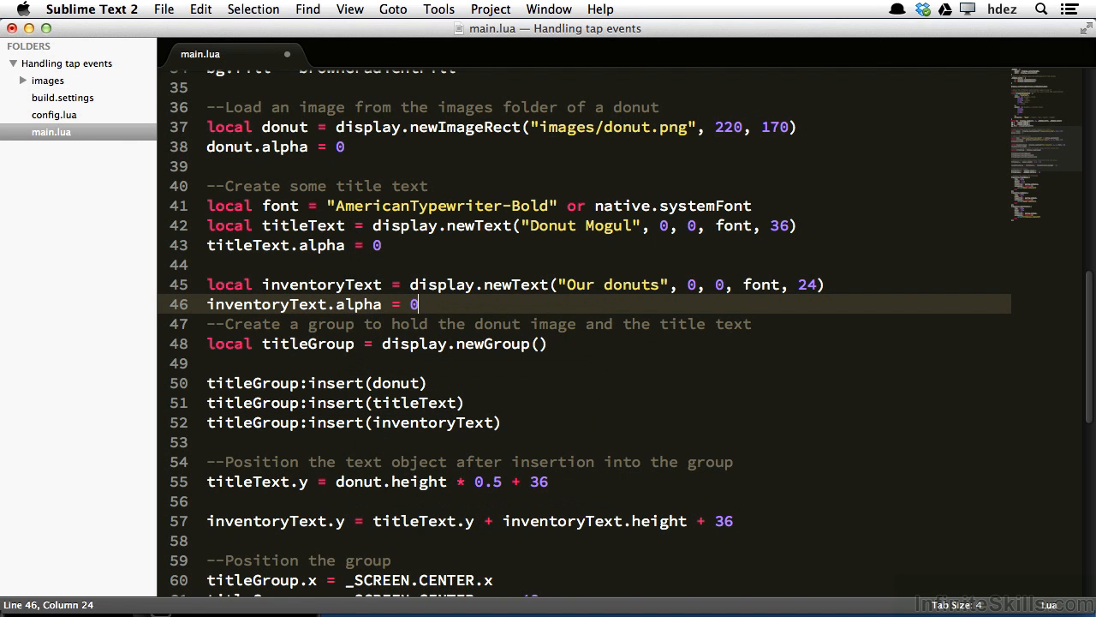
scroll("down", 3)
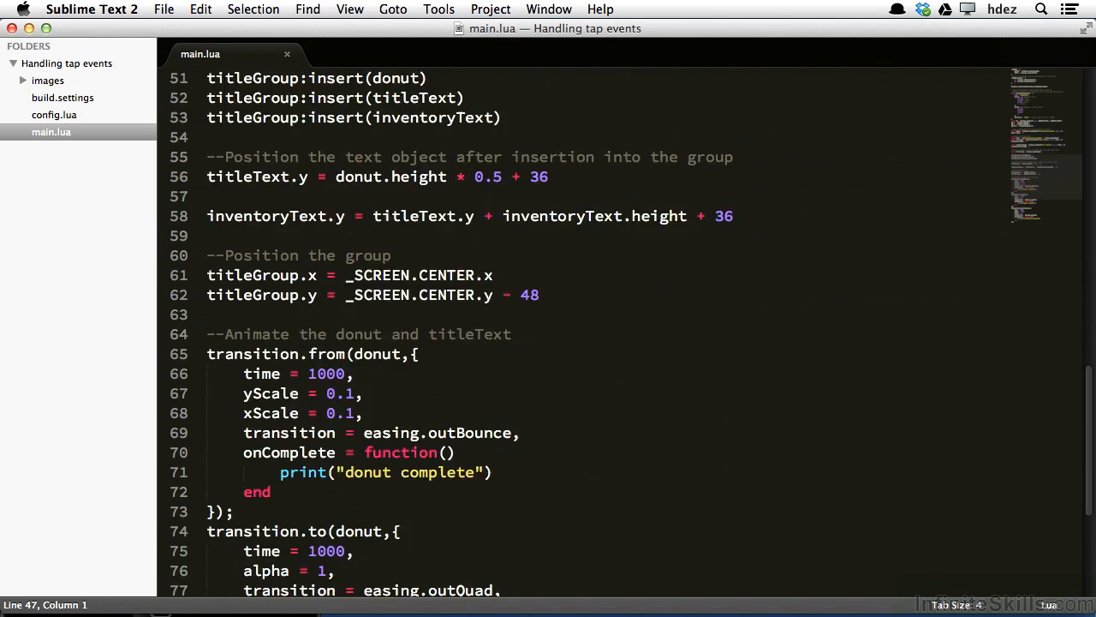
scroll("down", 3)
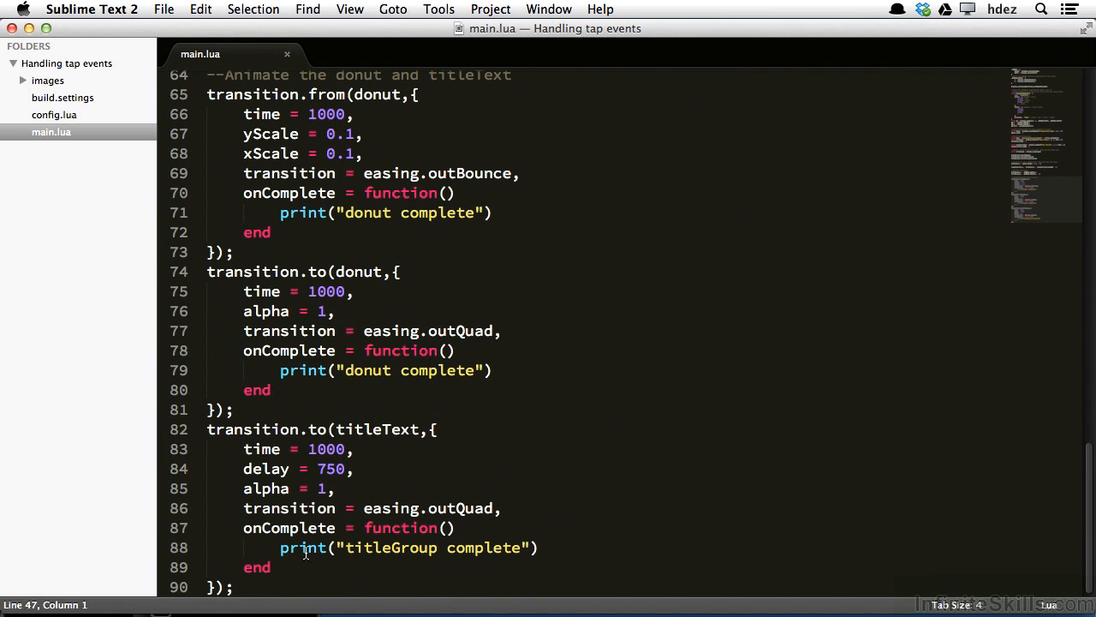
- Replace the title transition's onComplete print with inventoryText.alpha = 1
left_click(281, 548)
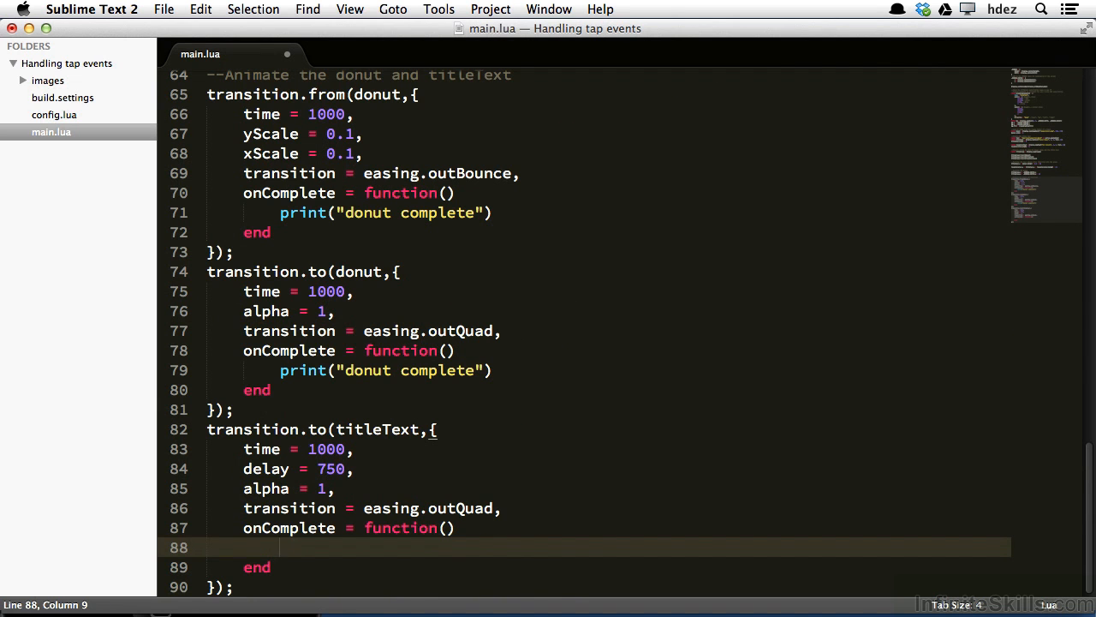
type("inventoryText")
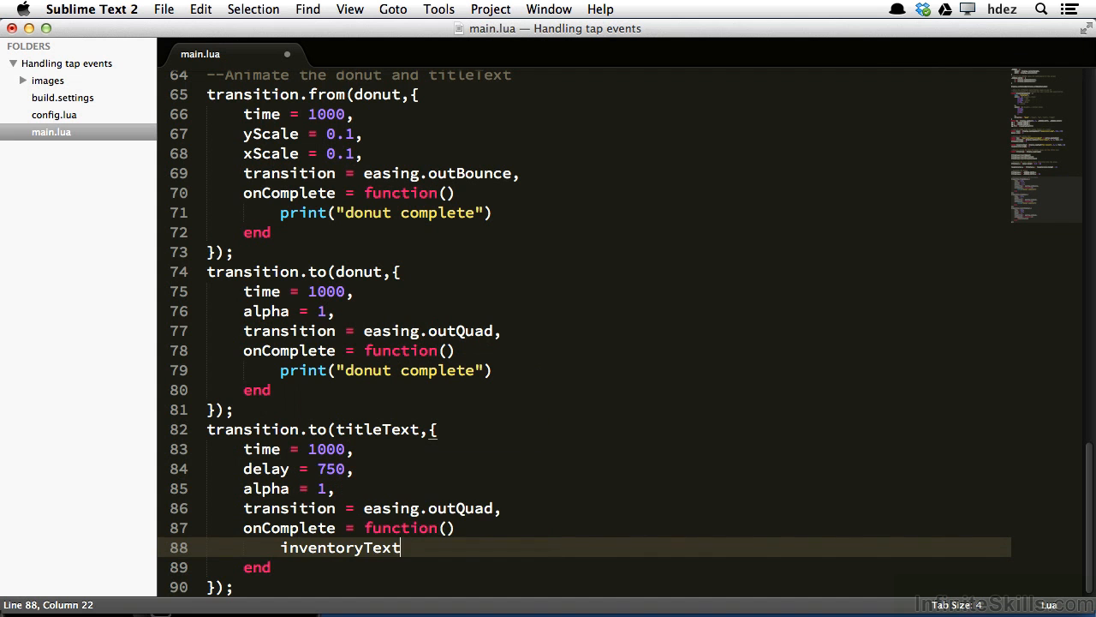
type(".alpha = 1")
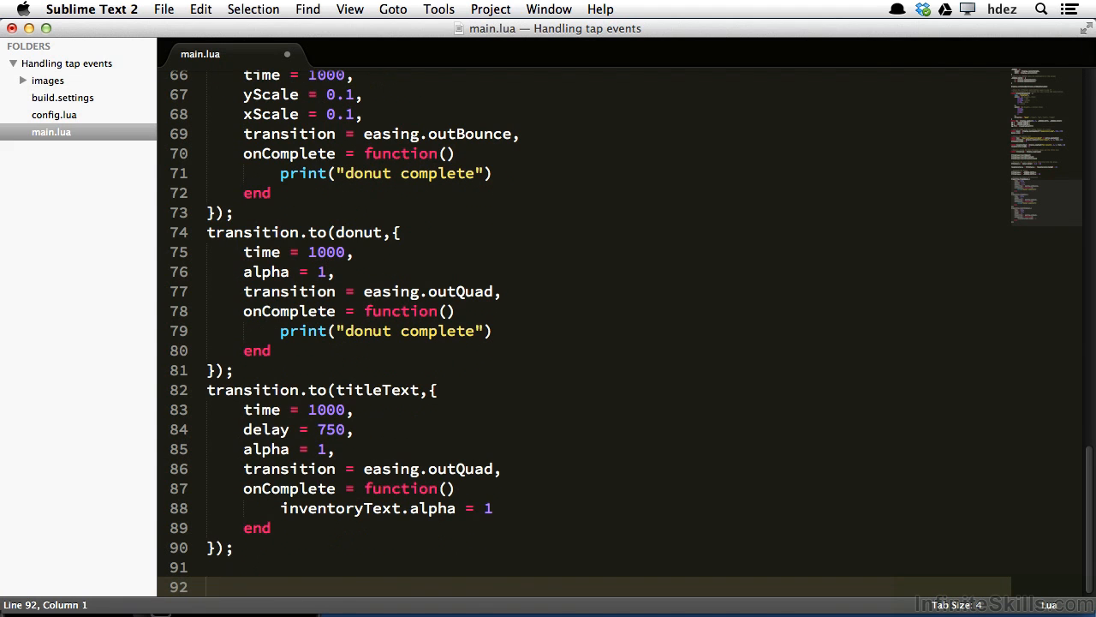
- Add inventoryText:addEventListener("tap") on line 92 after the title transition
type("inventoryText")
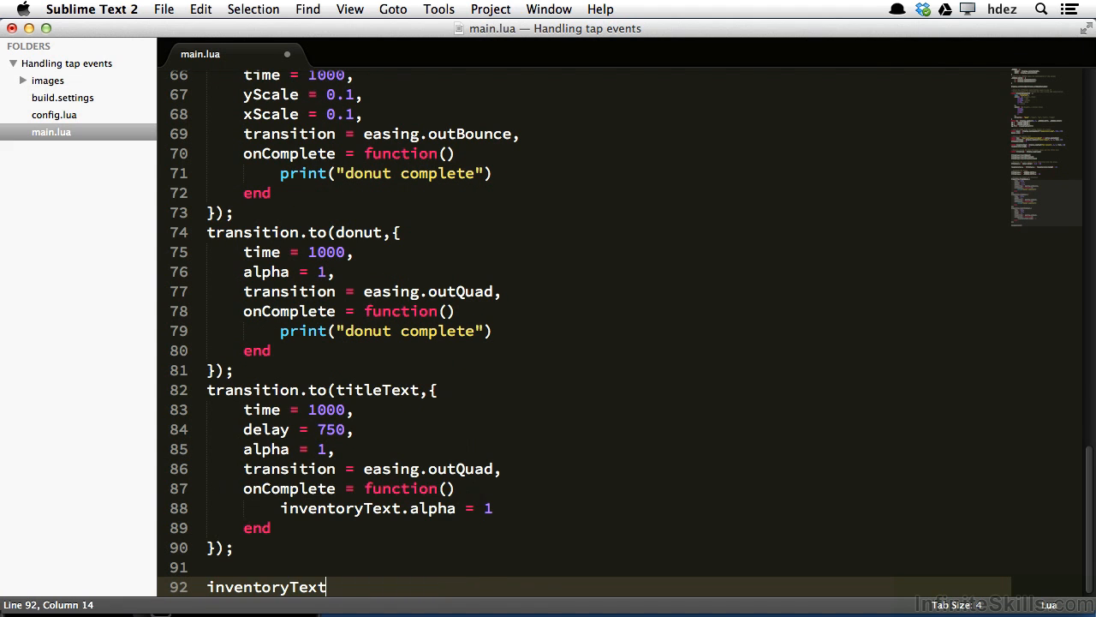
type(":addEventListener")
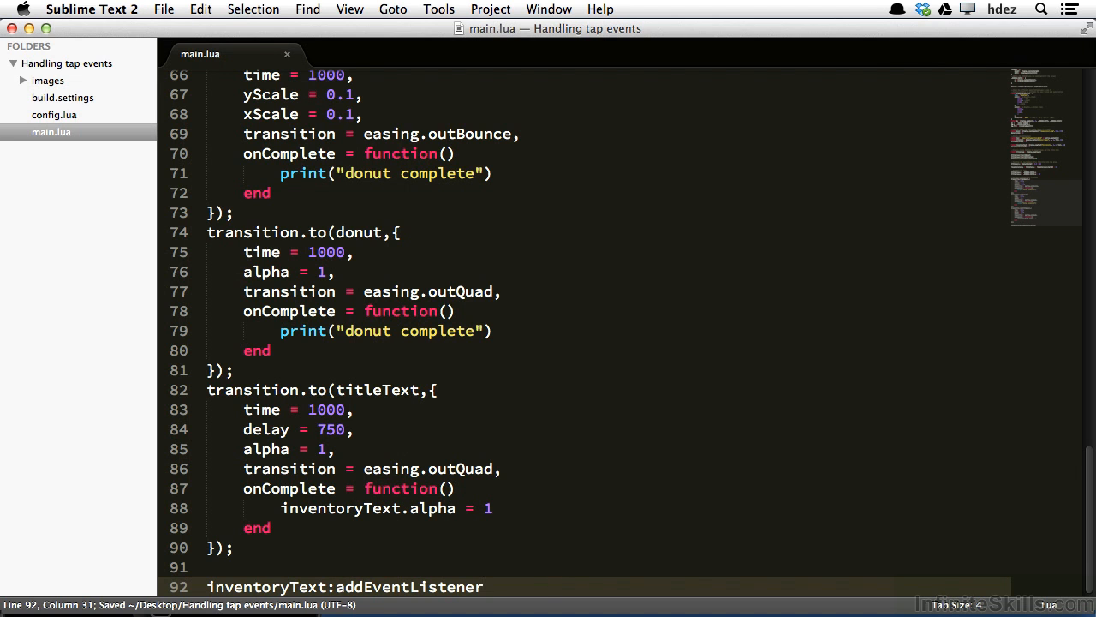
type("()")
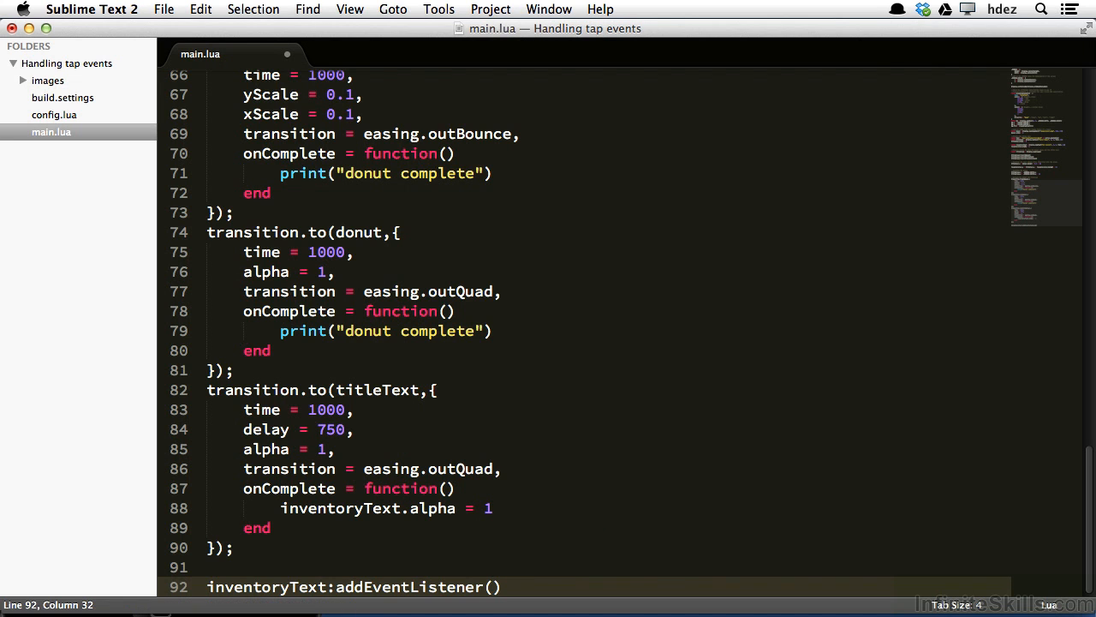
type("\"tap\"")
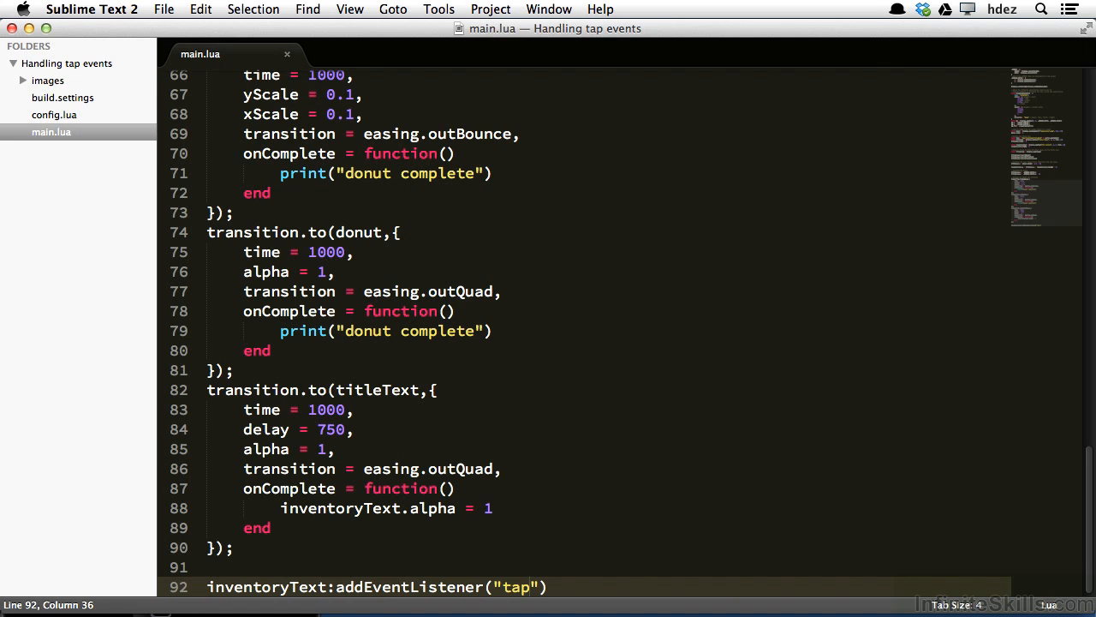
left_click(528, 586)
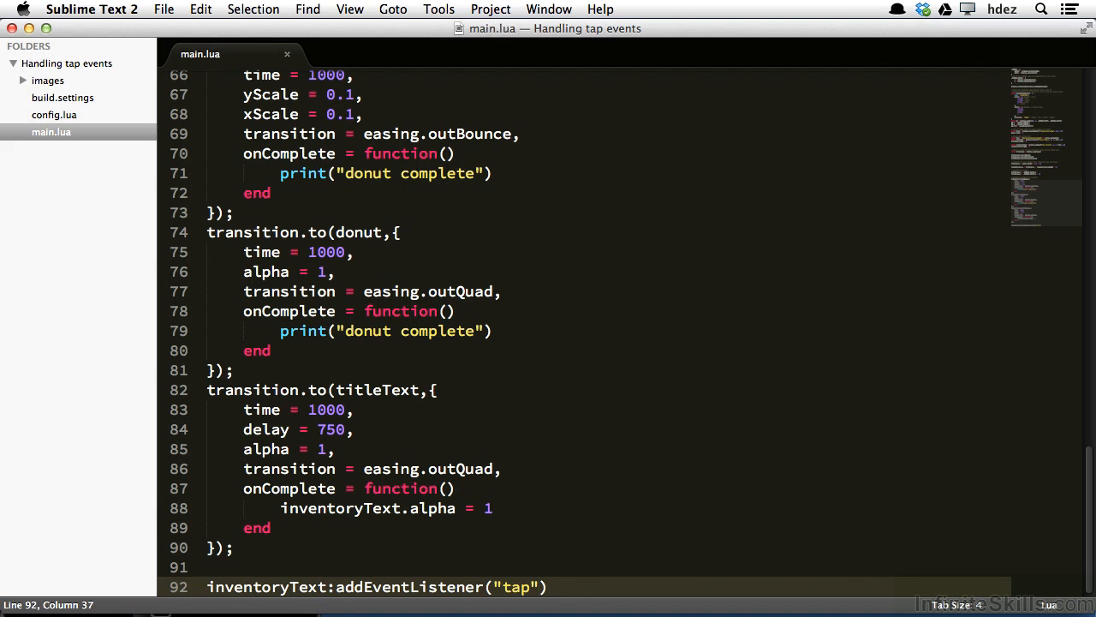
- Pass onTap to the tap listener and define local function onTap(e) with a print above it
type(", onTap")
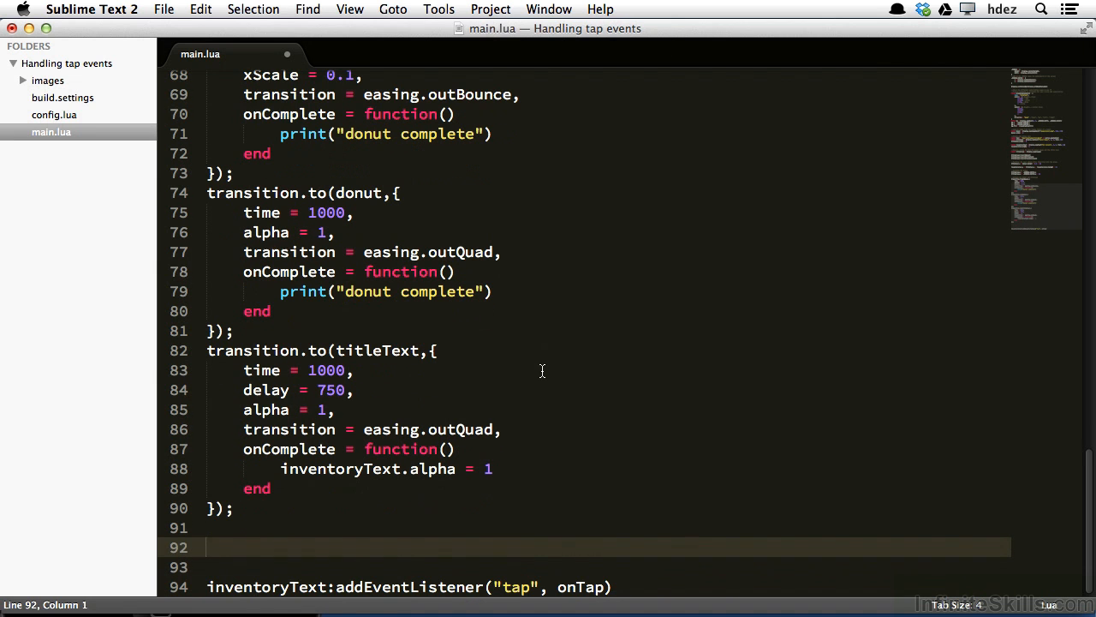
type("local function onTap")
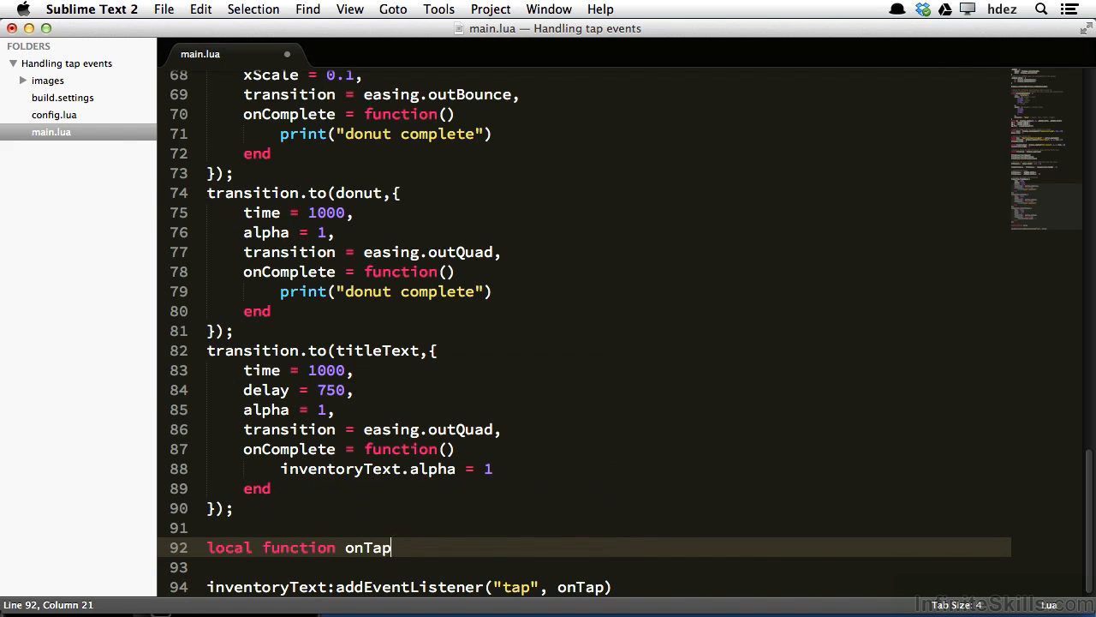
type("()")
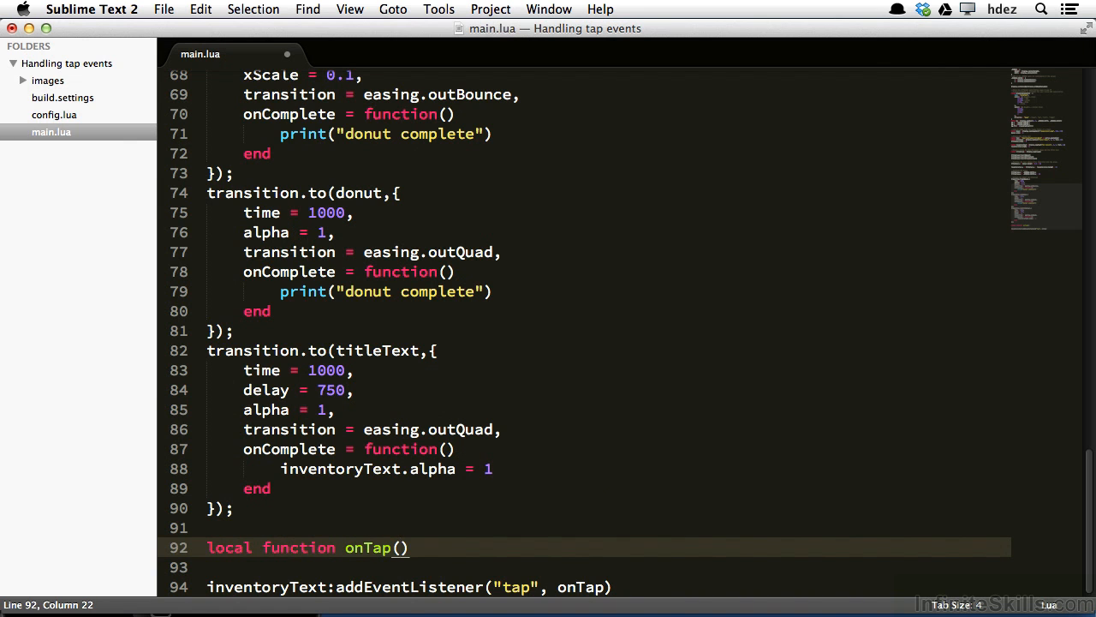
type("e")
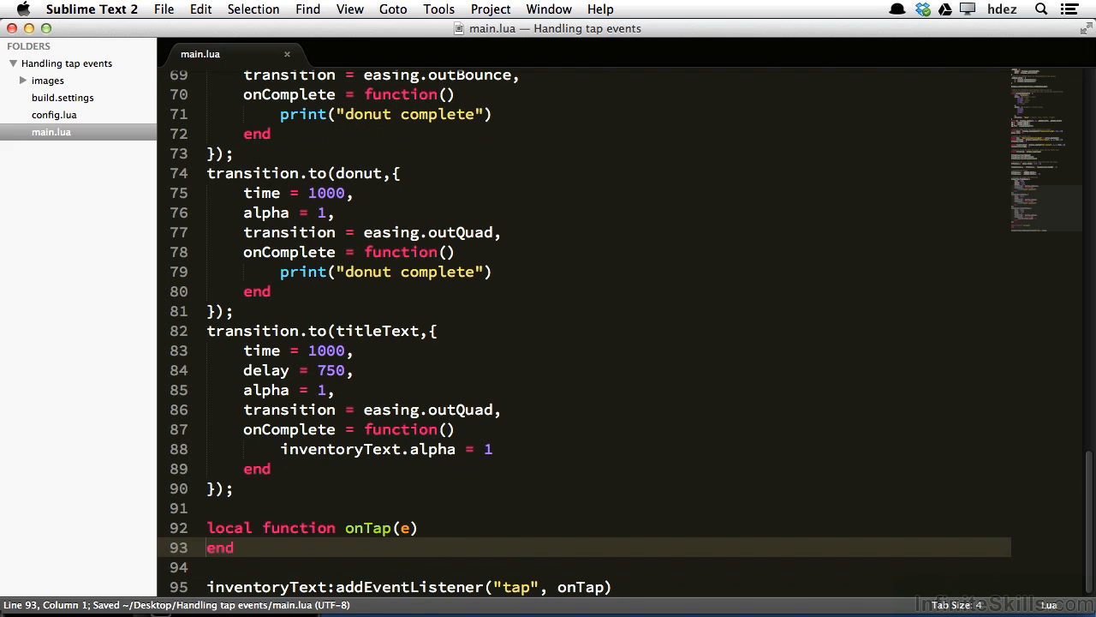
type("pped\")")
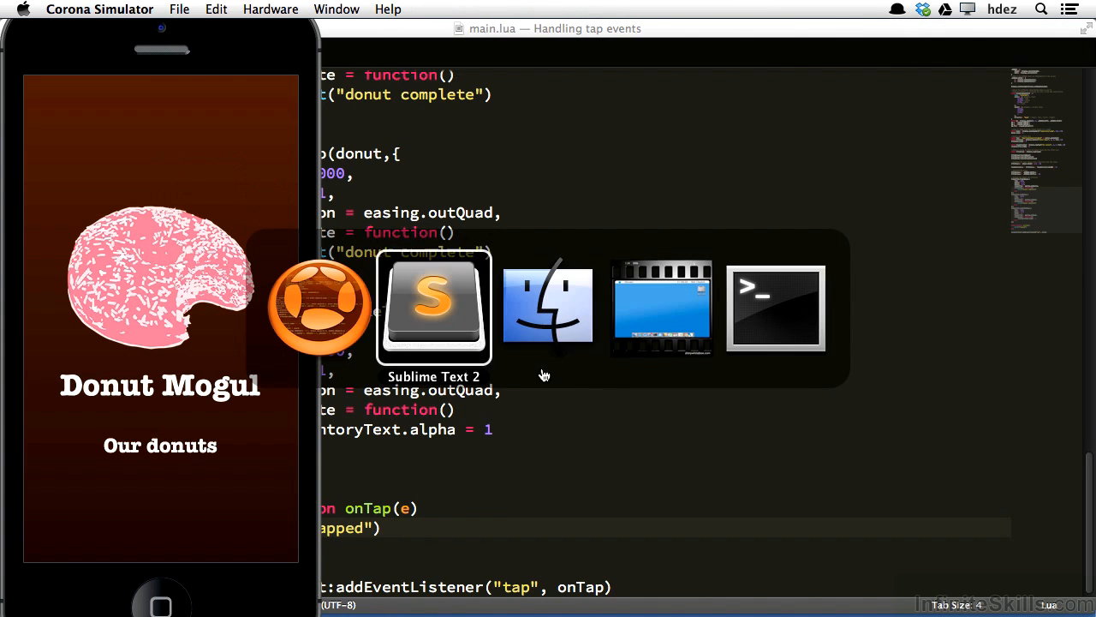
- Clear the terminal log via Edit > Clear All, then tap the Our donuts text in the simulator
left_click(774, 306)
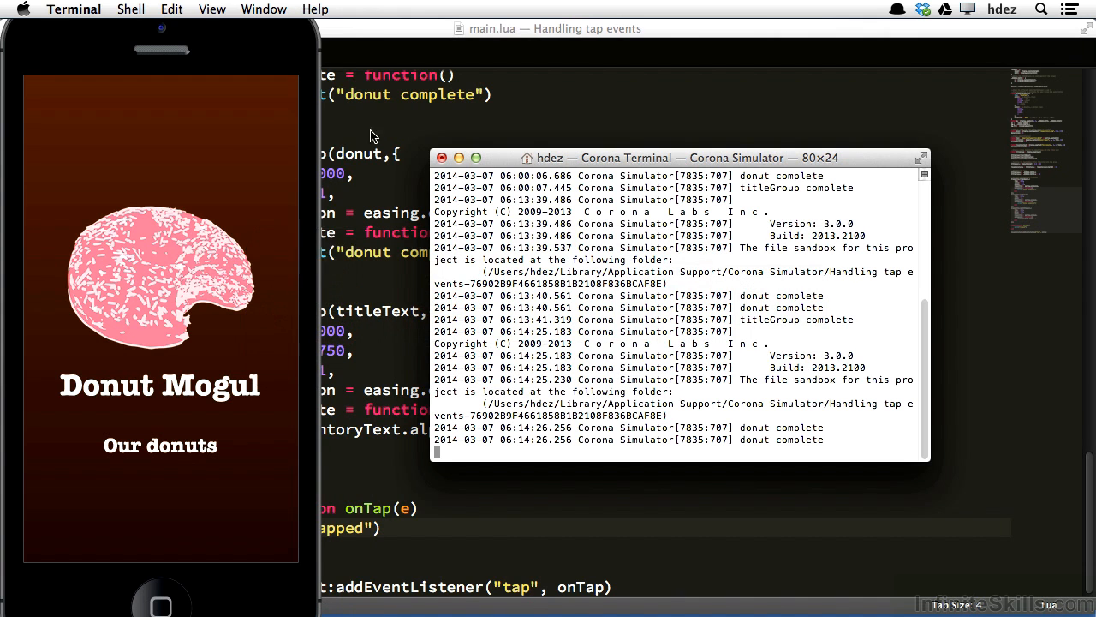
left_click(171, 10)
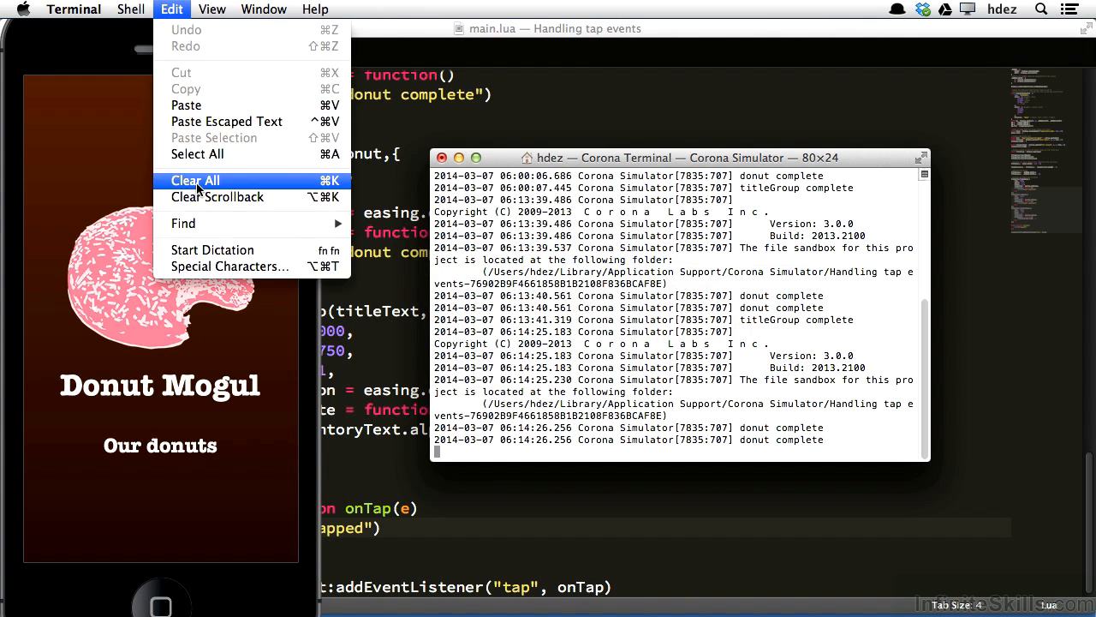
left_click(196, 180)
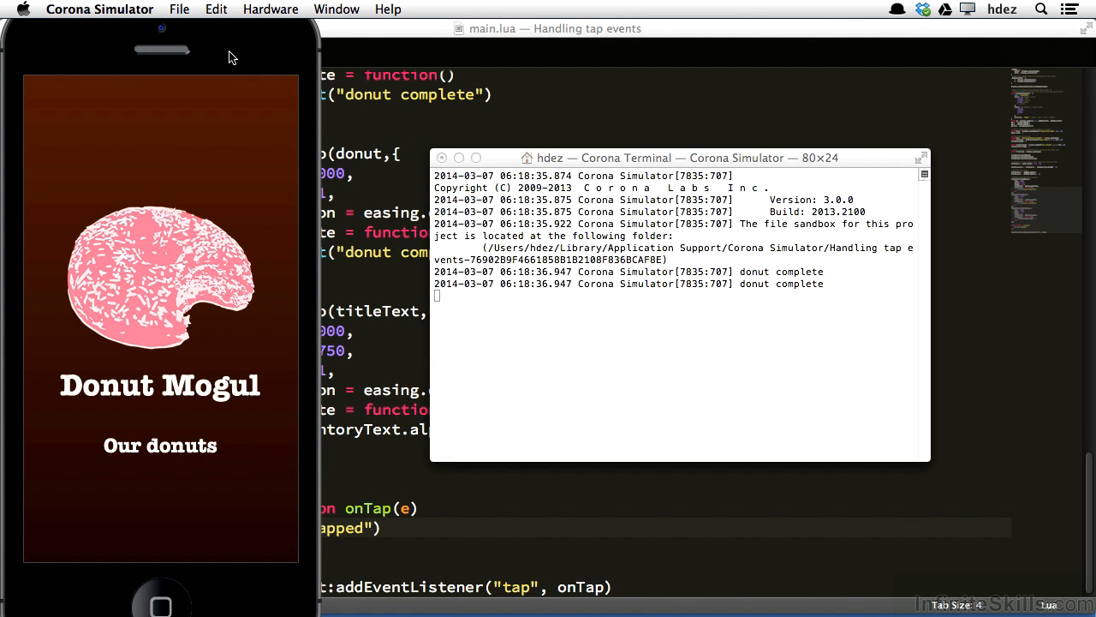
mouse_move(179, 453)
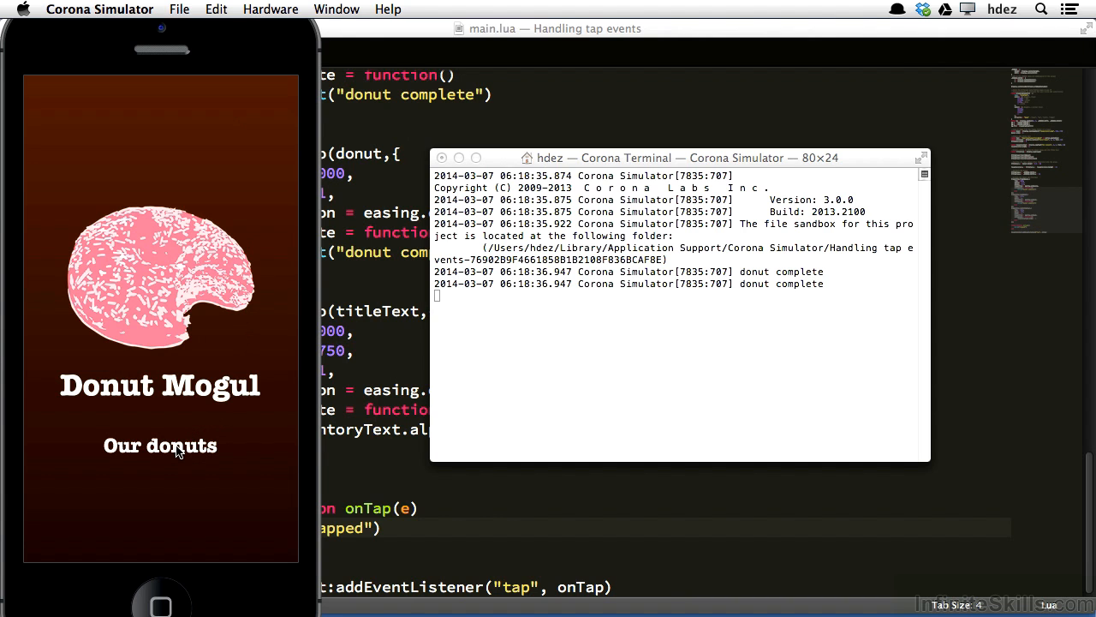
left_click(161, 278)
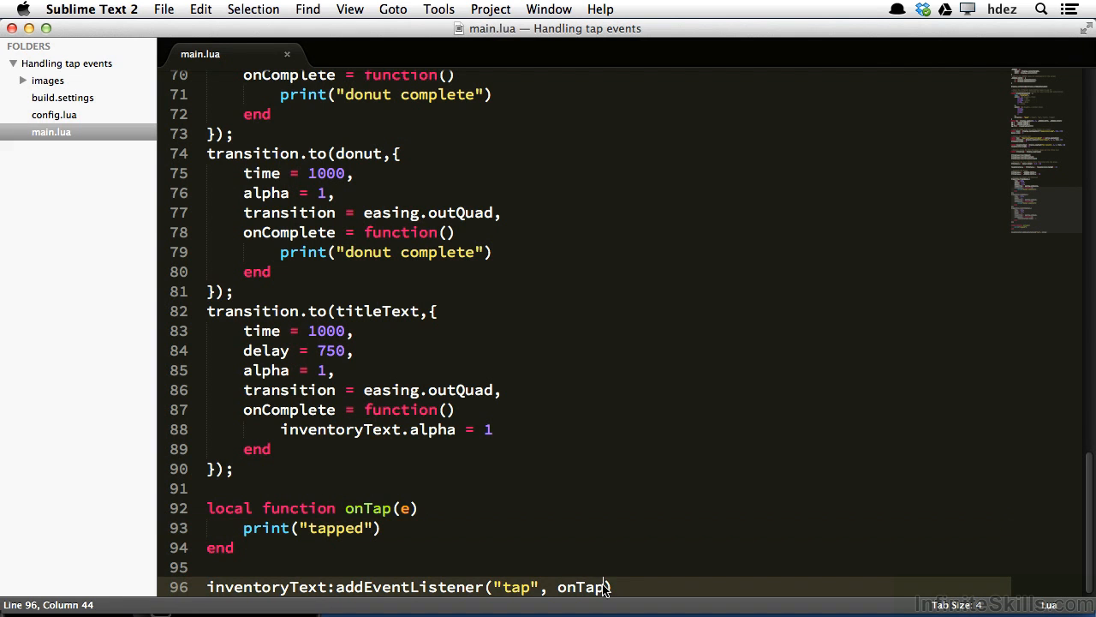
- Delete onTap from the listener call and sketch an inline function(e) handler as a demo
key("backspace")
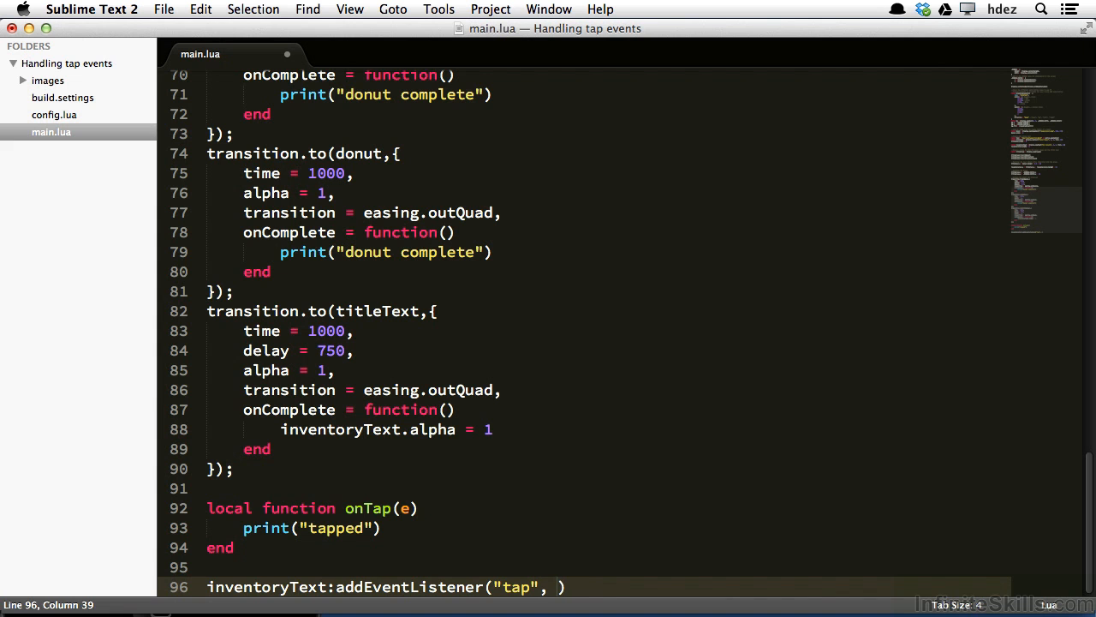
type("function(e")
type("end)")
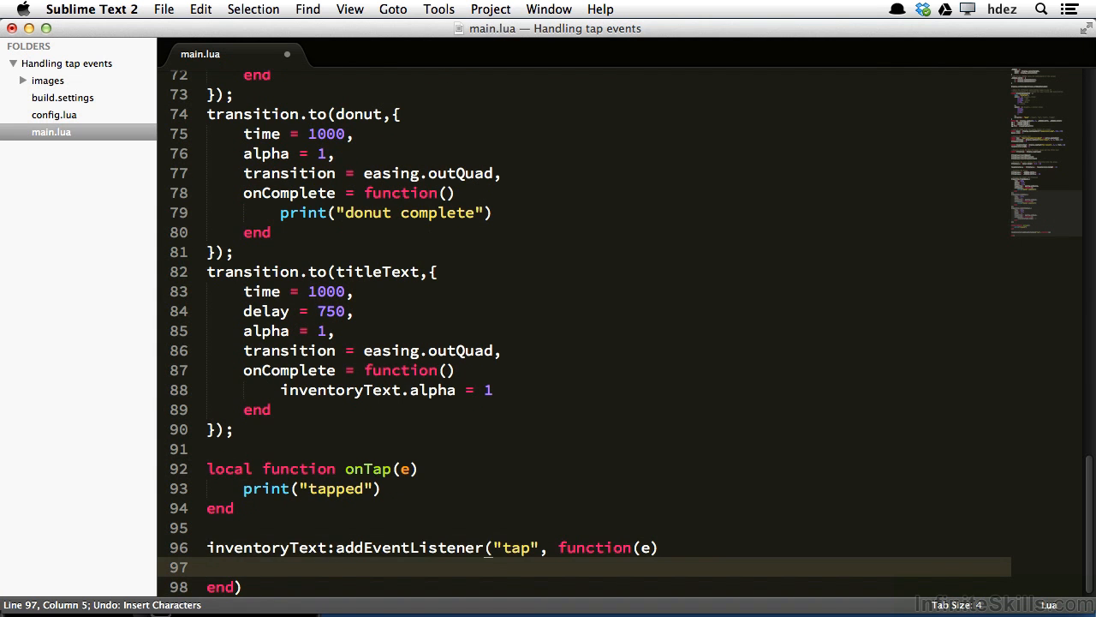
type("ta")
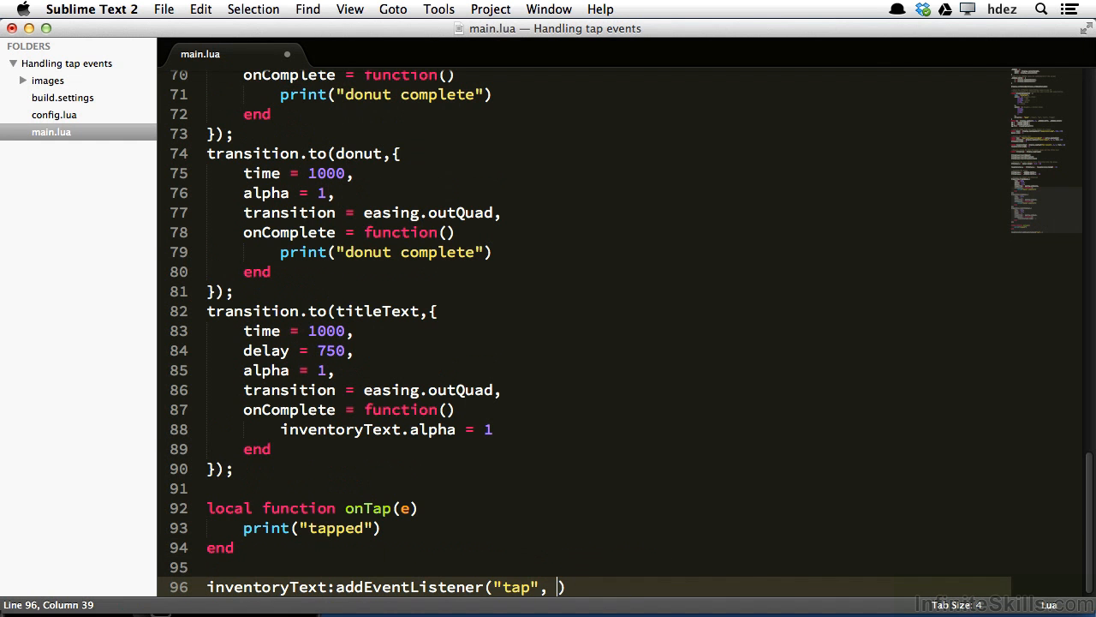
- Pass inventoryText to the listener and start a function inventoryText:tap(e) method with a print
type("in")
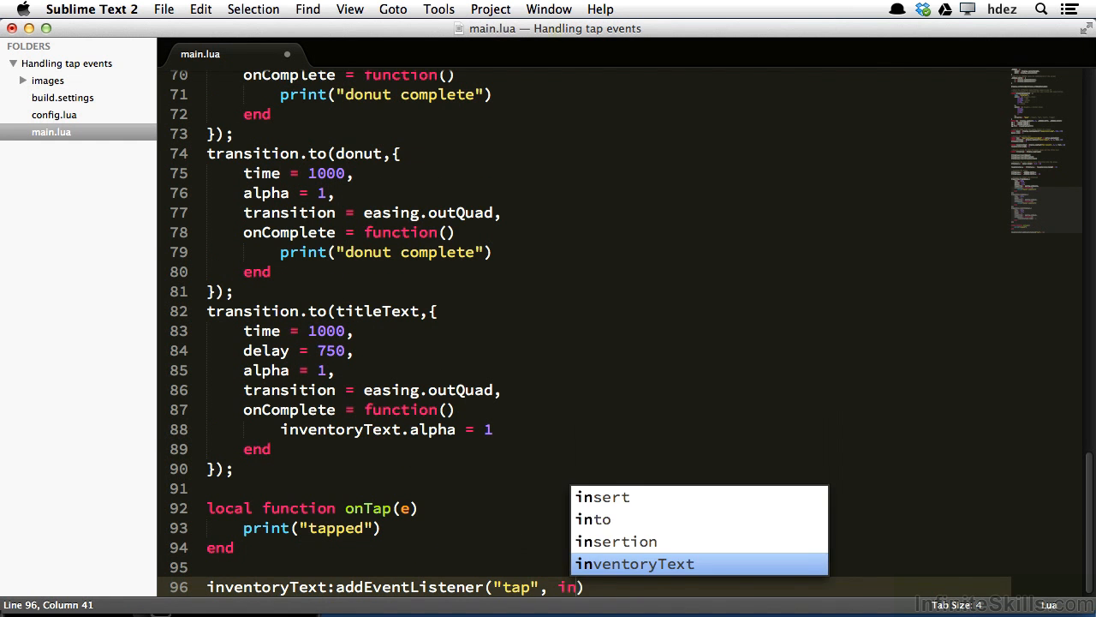
key("tab")
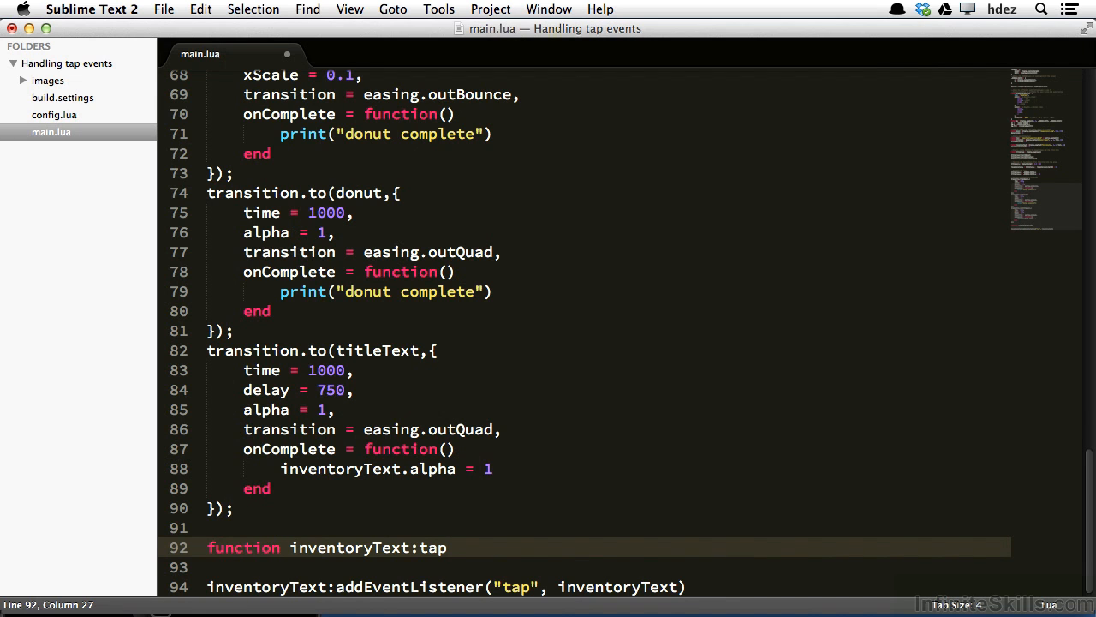
type("()")
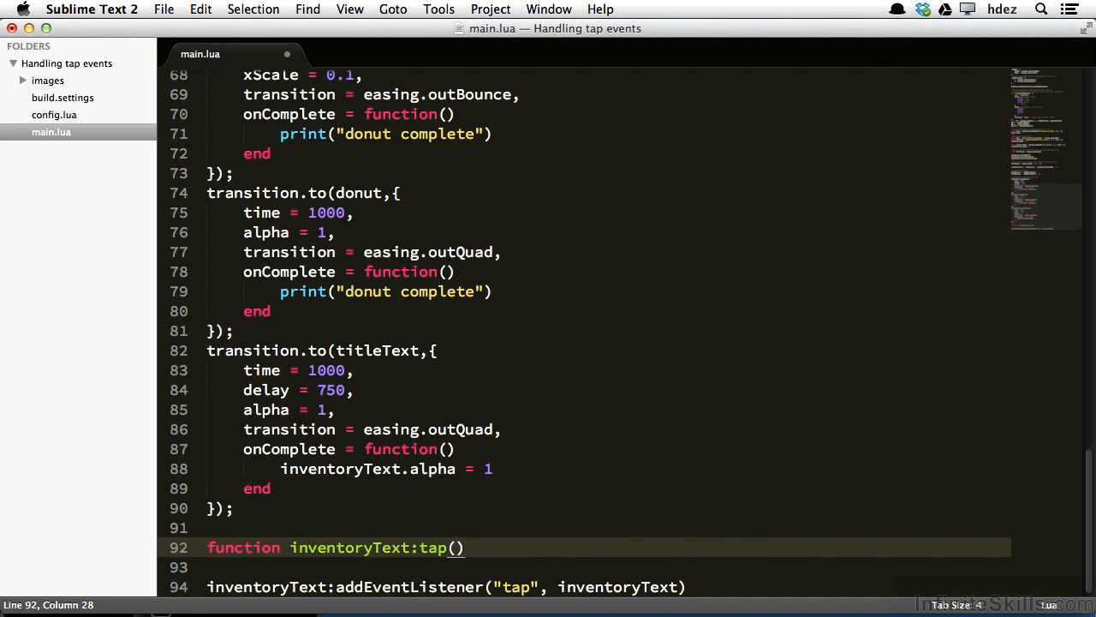
type("e")
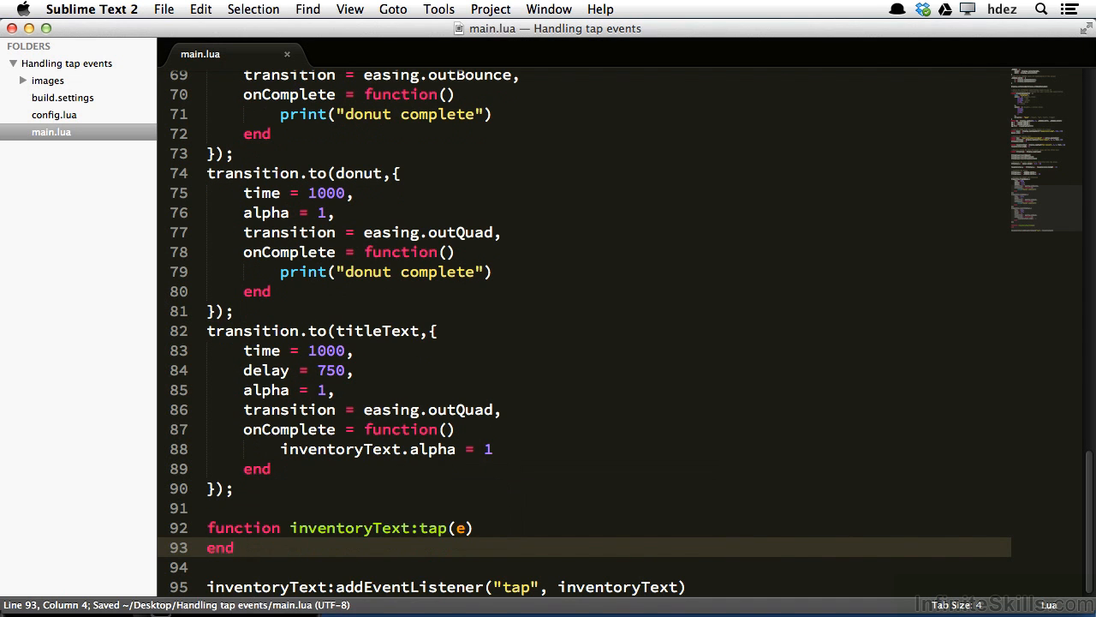
type("pri")
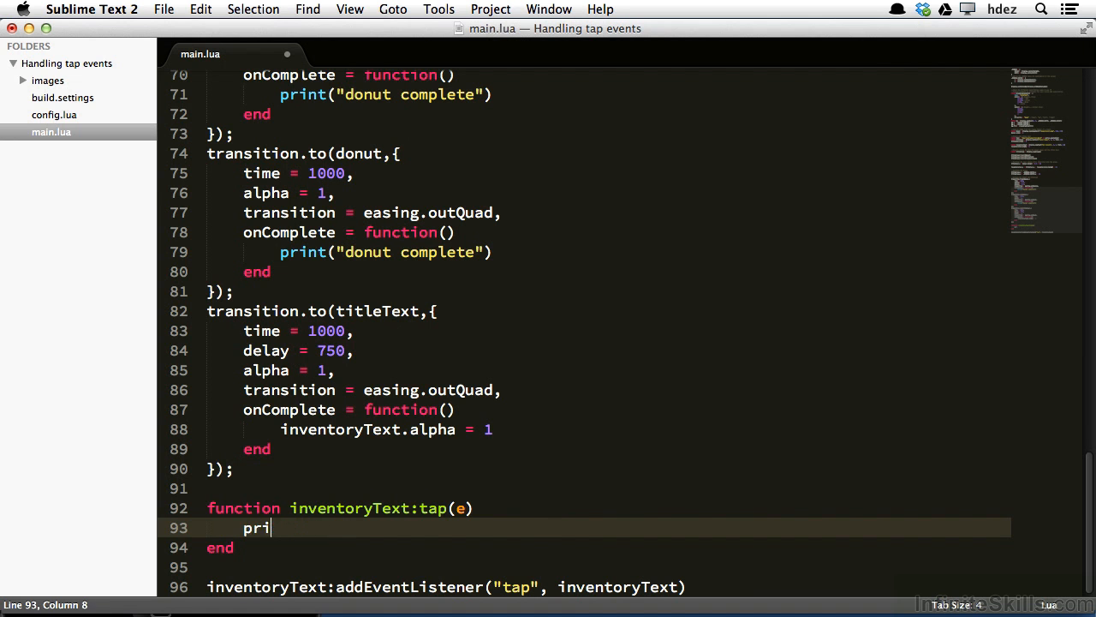
- Make the tap method set self.text = "... are yummy" and save main.lua
type("self.")
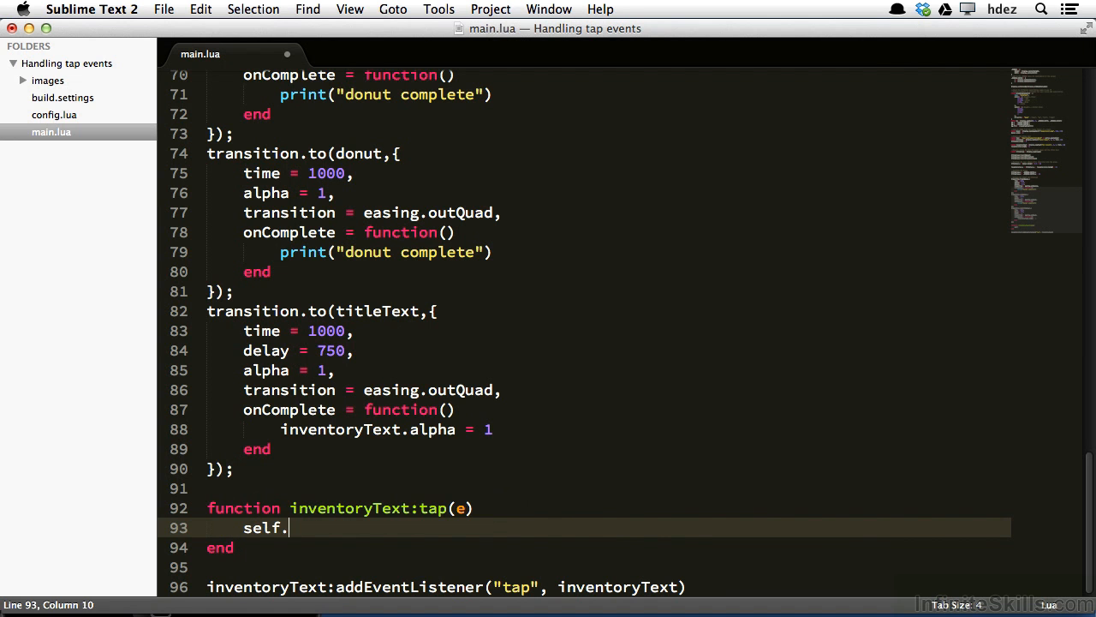
type("text = \"")
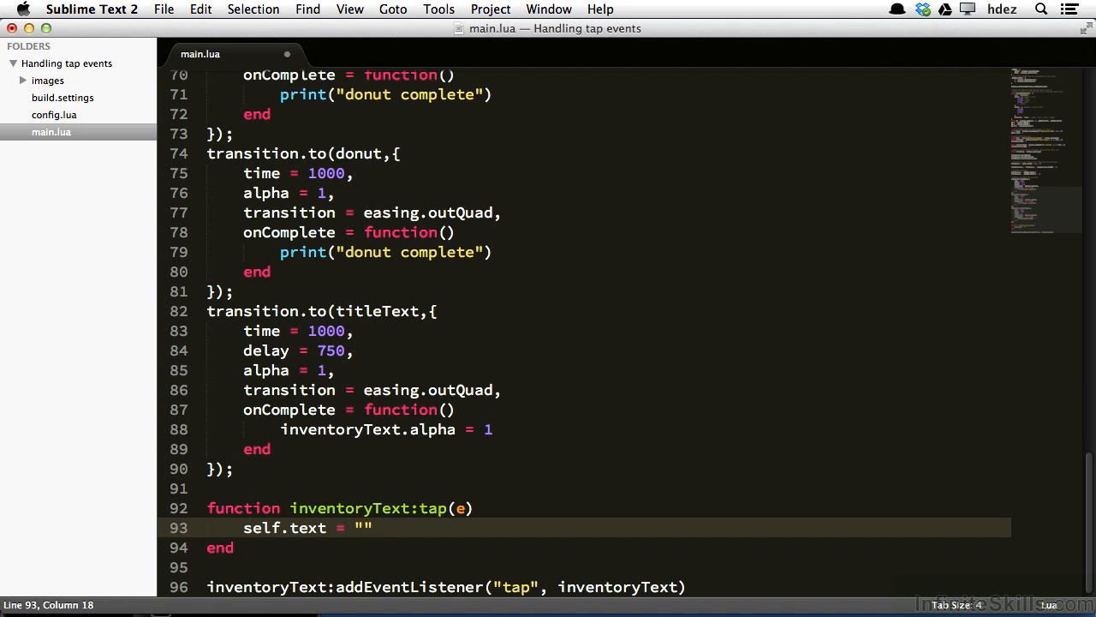
type("... are yummy")
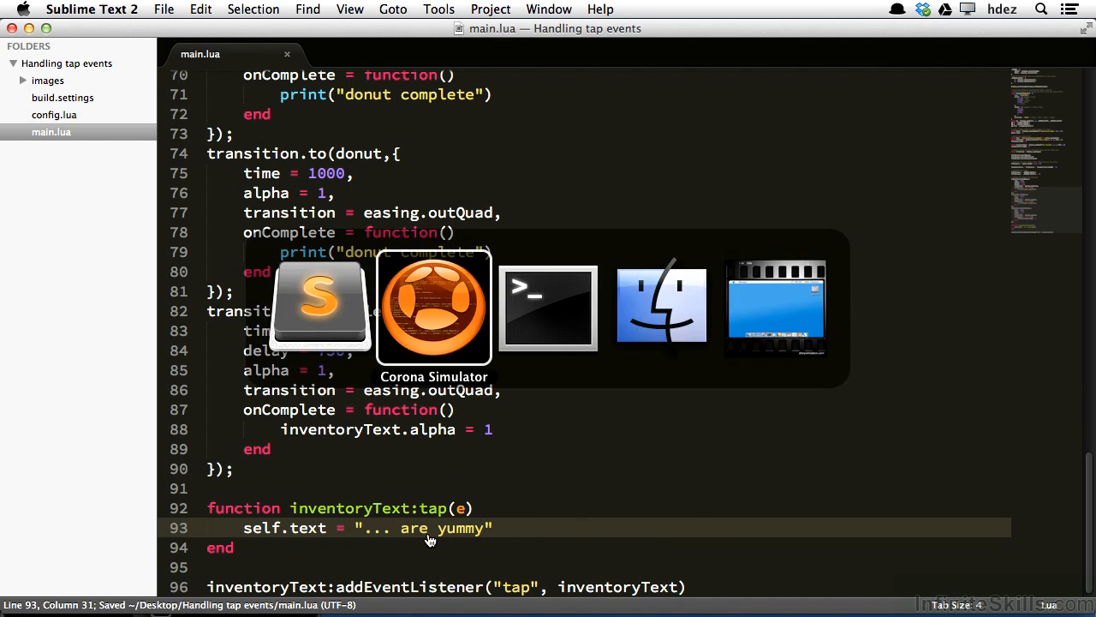
- Tap 'Our donuts' in Corona Simulator so it changes to '... are yummy'
left_click(431, 307)
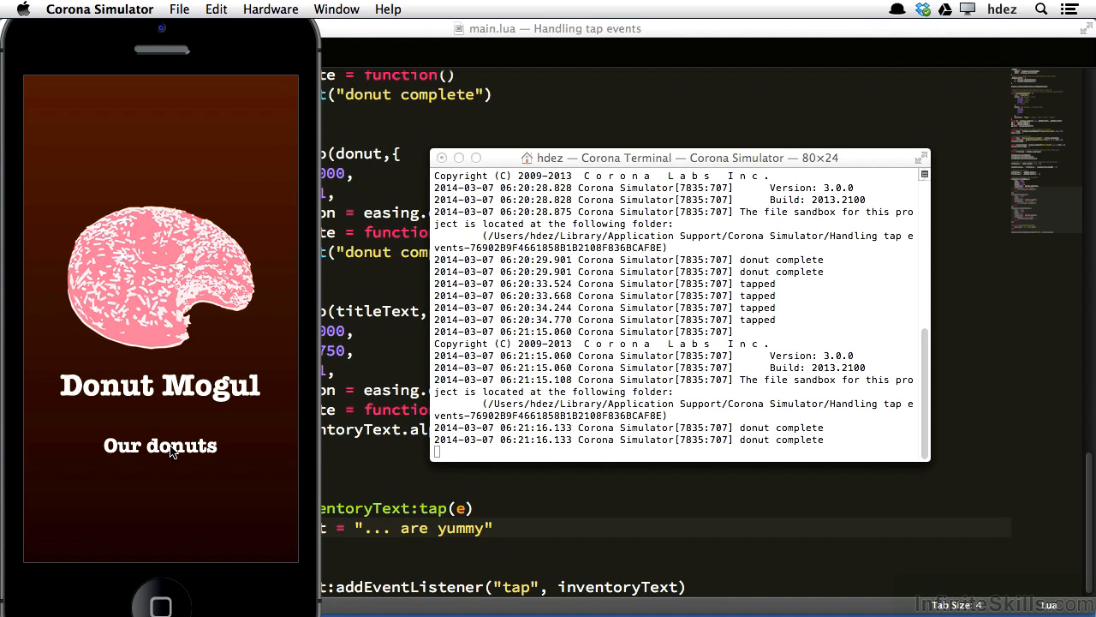
left_click(161, 446)
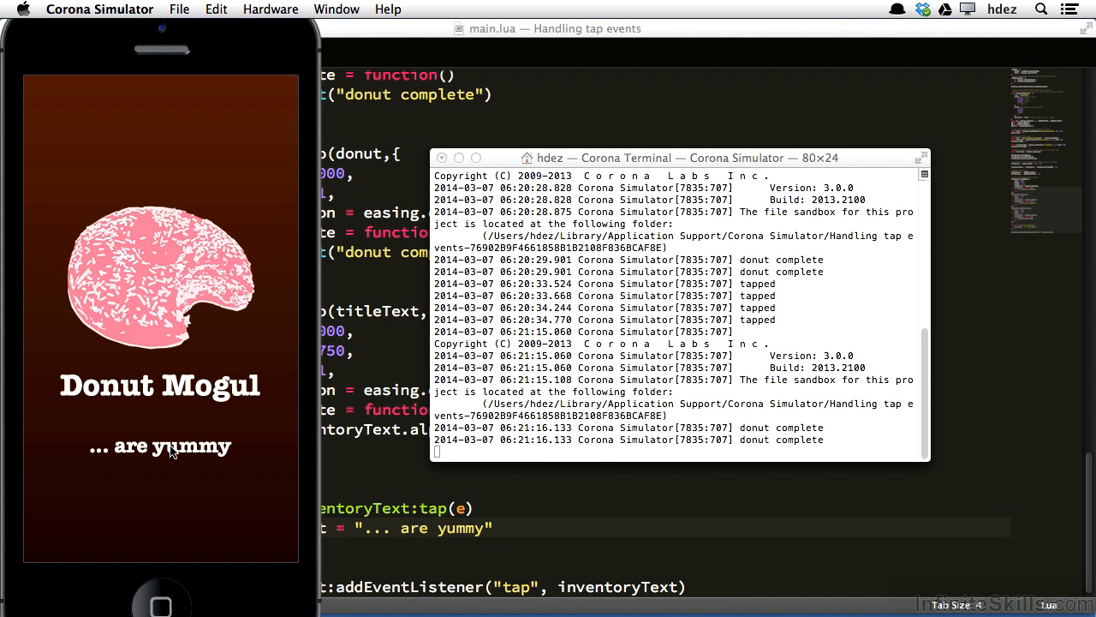
mouse_move(312, 483)
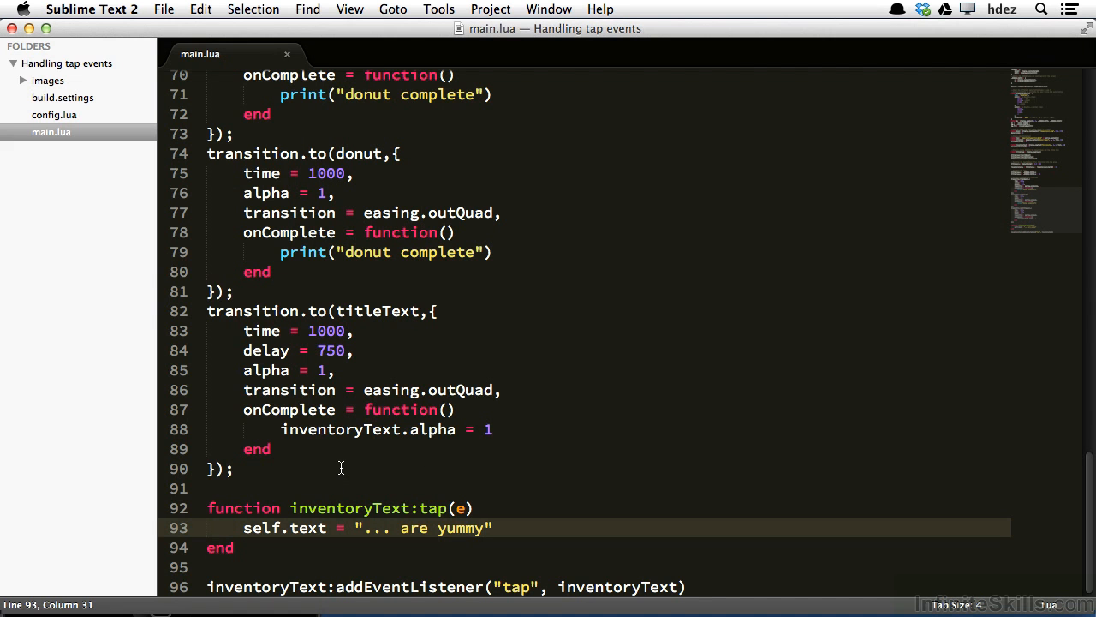
mouse_move(302, 510)
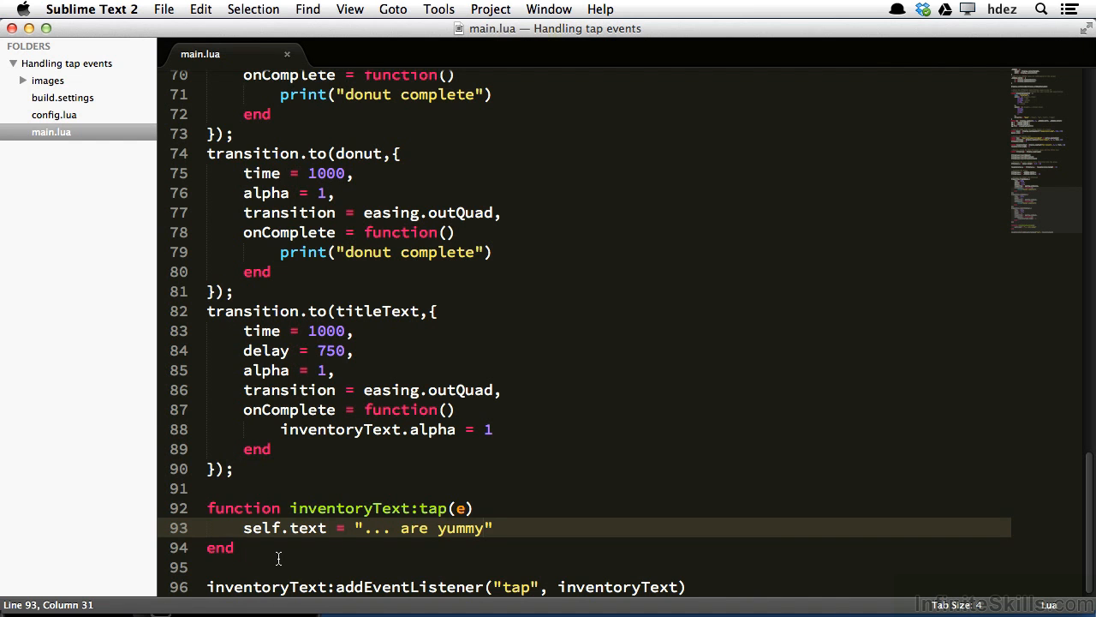
double_click(521, 586)
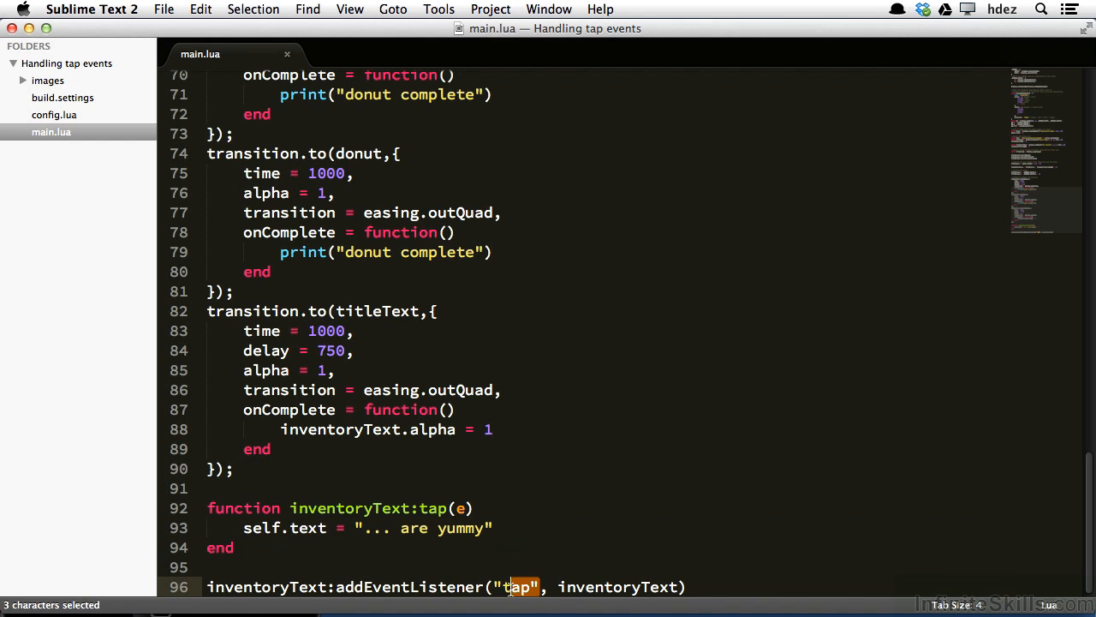
double_click(514, 586)
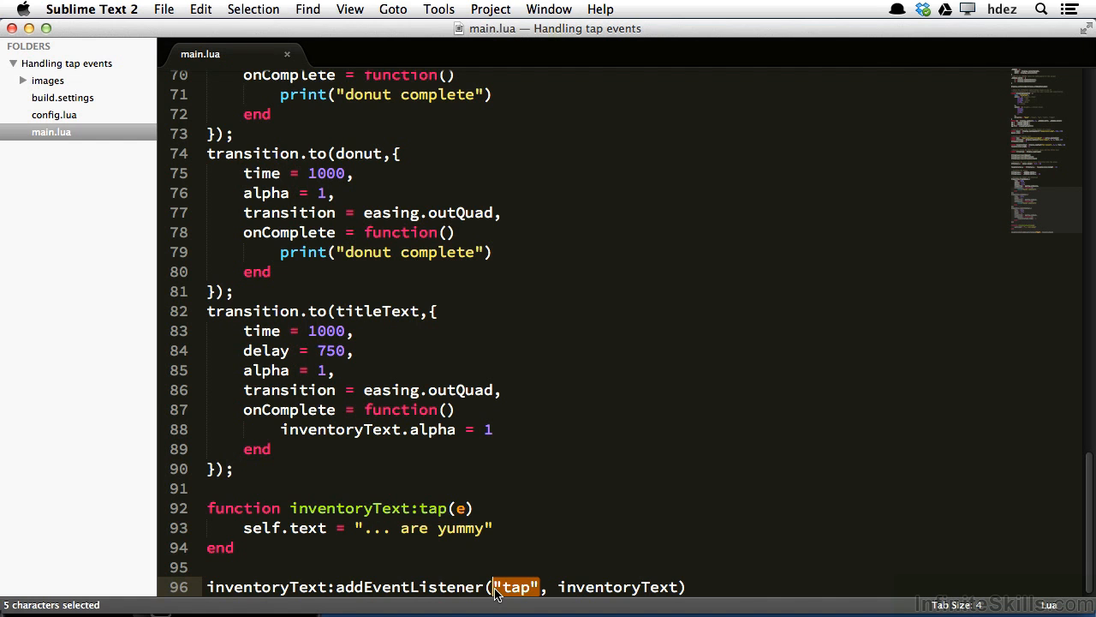
mouse_move(442, 538)
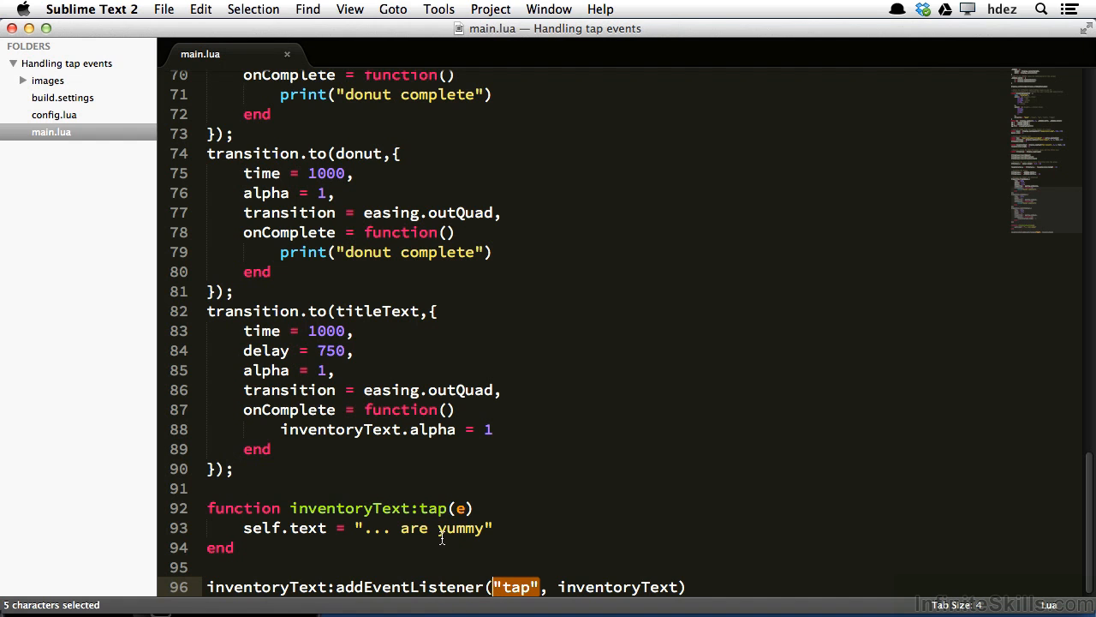